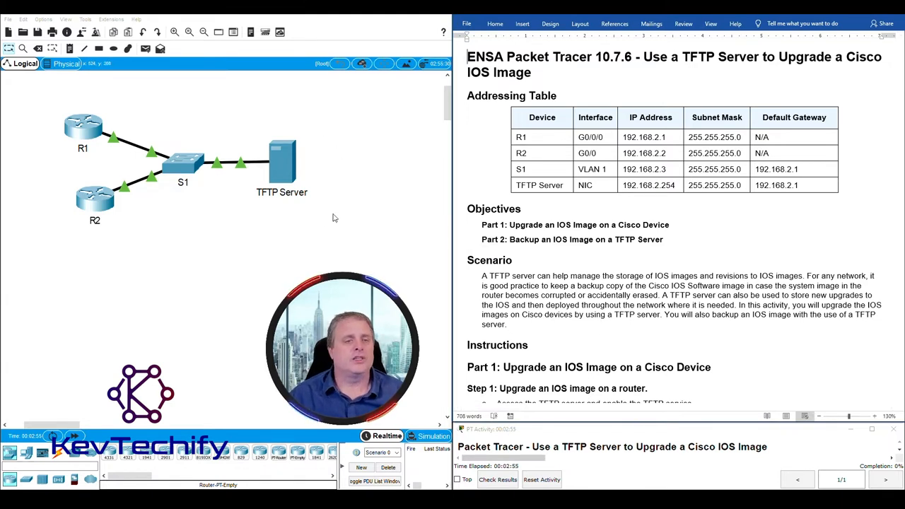
# - Bring up the TFTP Server's configuration window at its Services > TFTP page
pyautogui.click(282, 162)
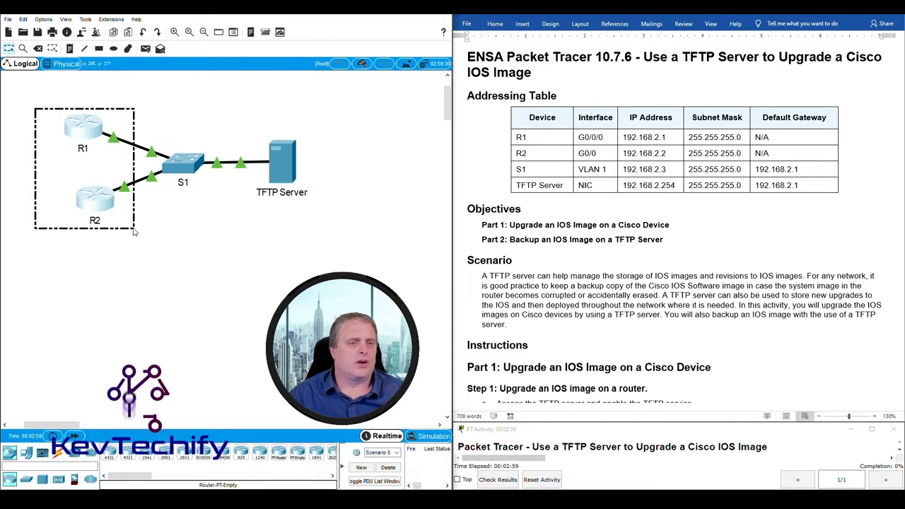
pyautogui.click(240, 239)
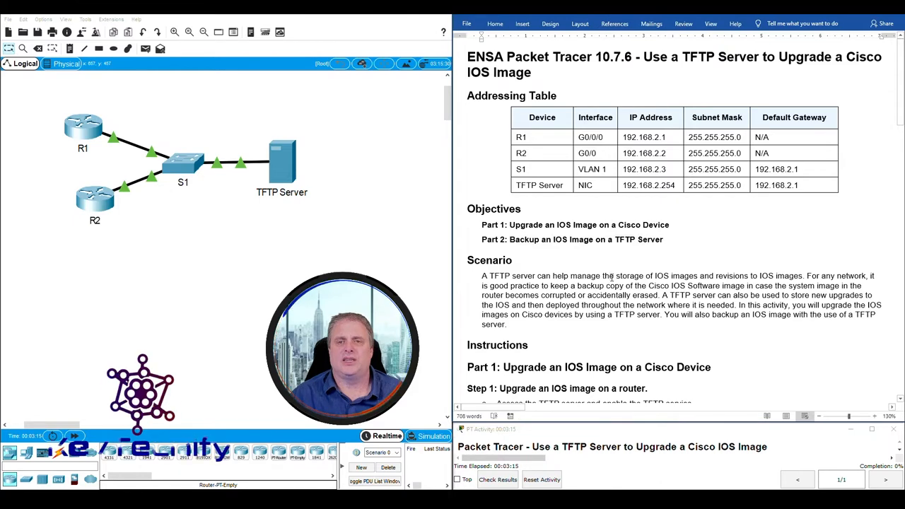
pyautogui.scroll(-3)
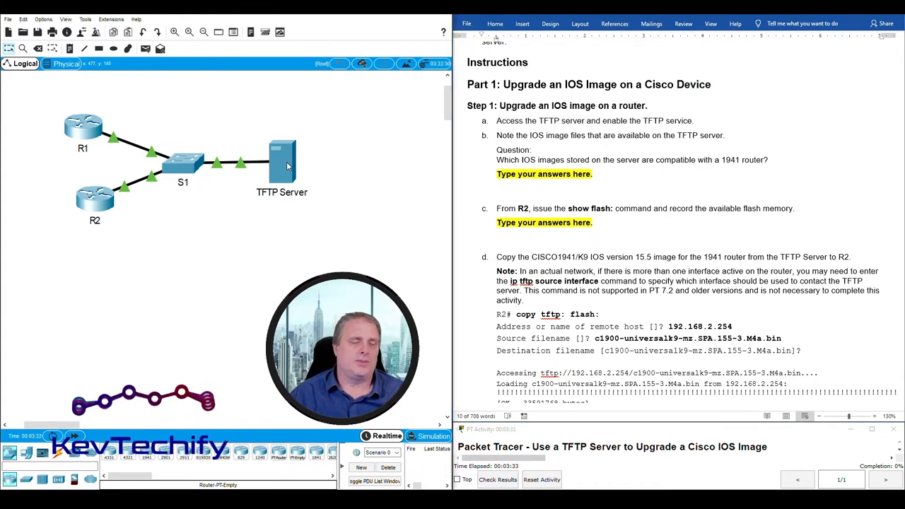
pyautogui.doubleClick(281, 158)
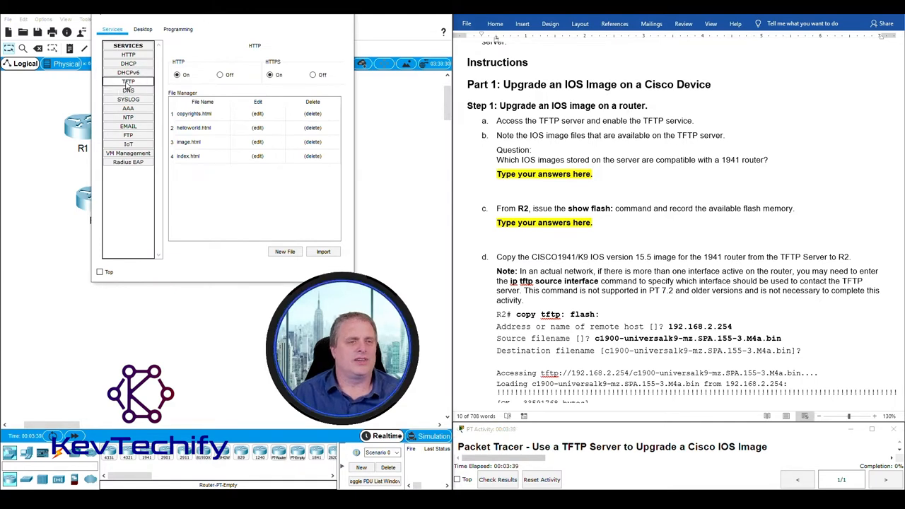
pyautogui.click(129, 81)
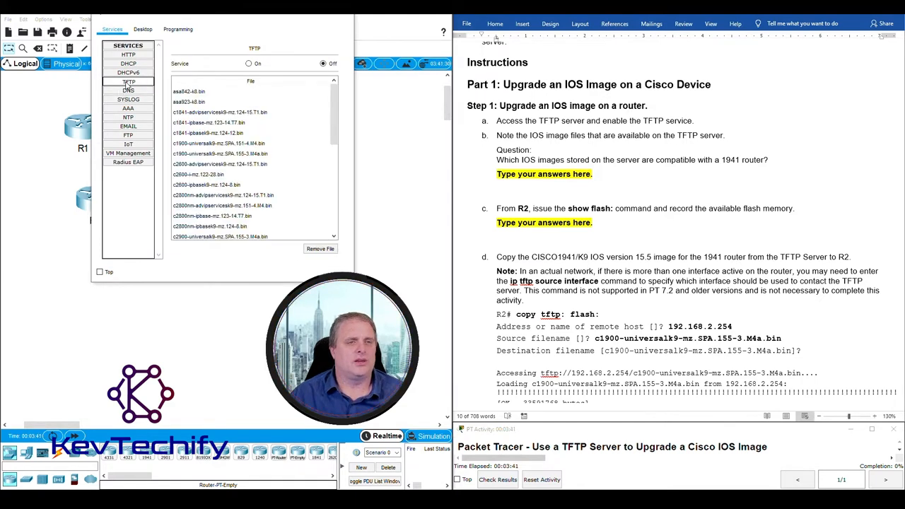
# - Switch the TFTP service On and review the stored IOS images, singling out a c1900 image
pyautogui.click(249, 64)
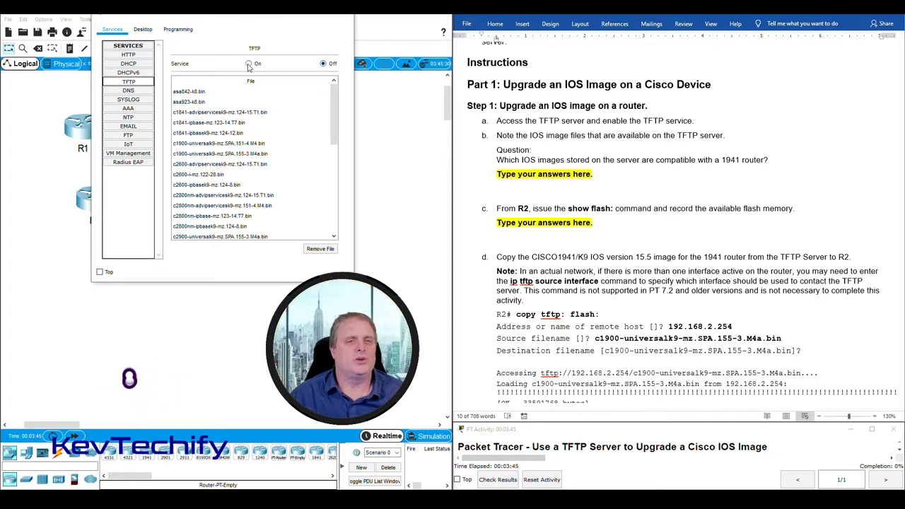
pyautogui.click(249, 64)
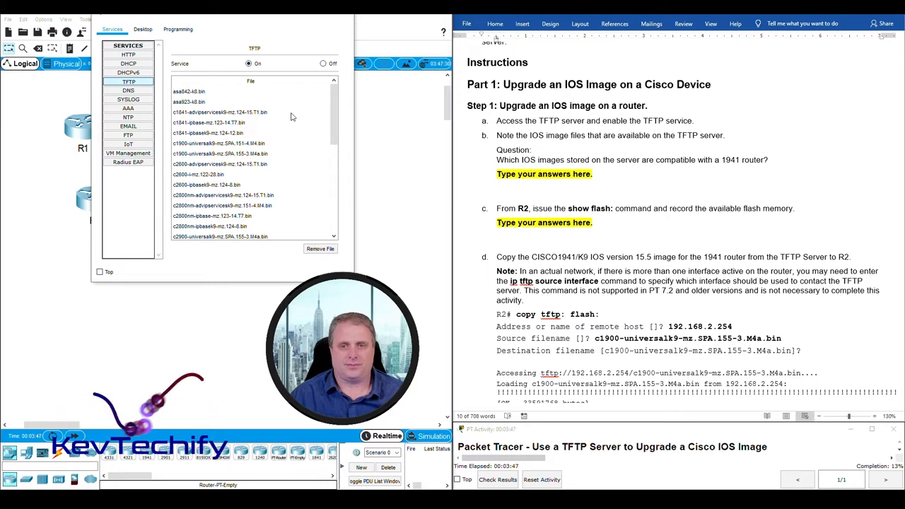
pyautogui.moveTo(691, 142)
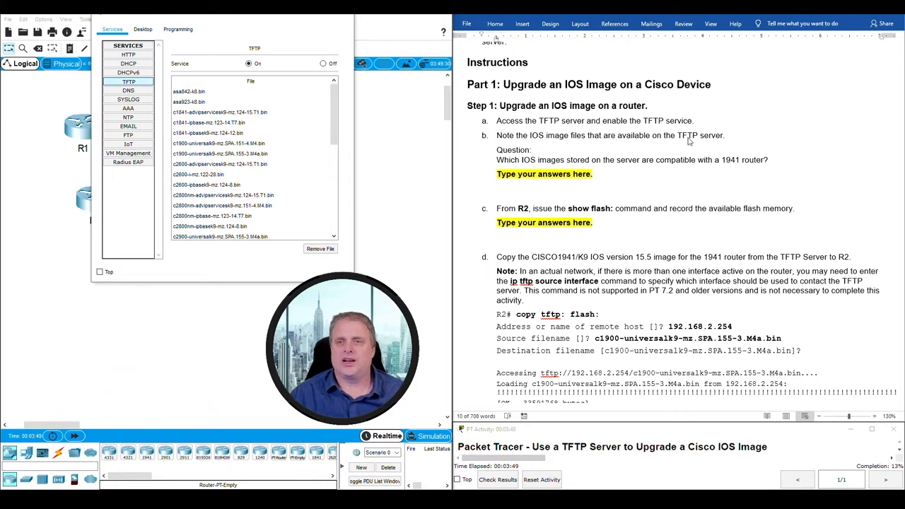
pyautogui.scroll(-3)
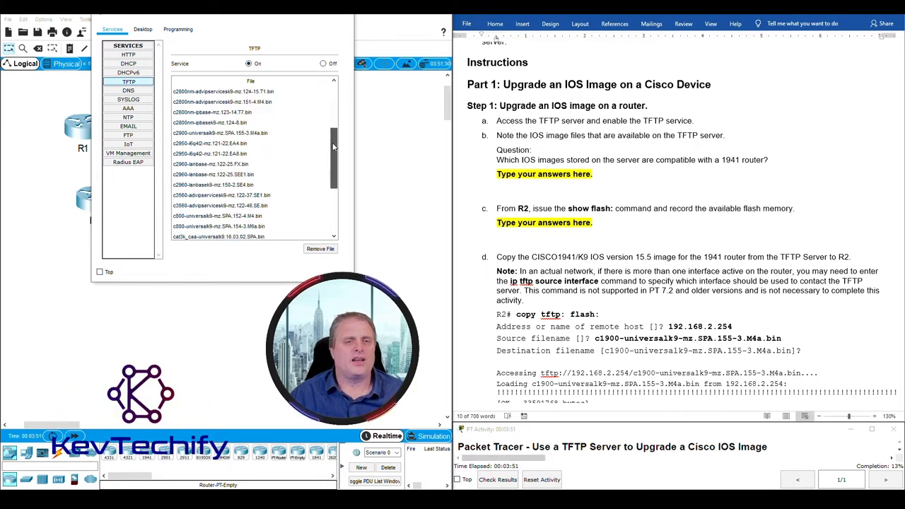
pyautogui.scroll(3)
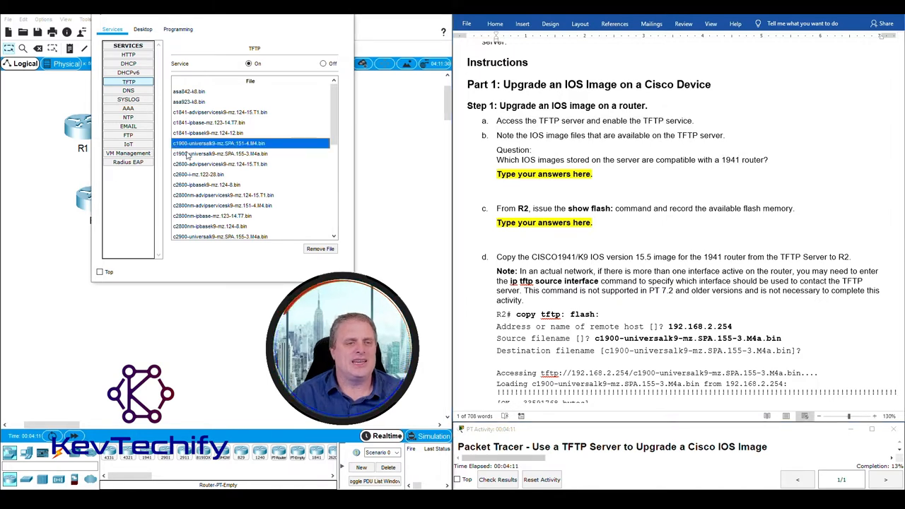
pyautogui.click(220, 153)
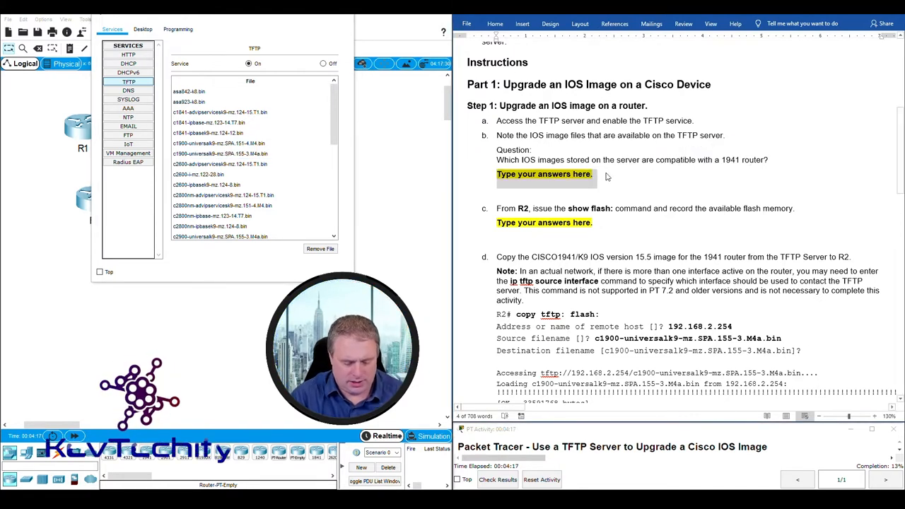
# - Answer the compatible-images question with 'The two that start with c1900'
pyautogui.write('The two that')
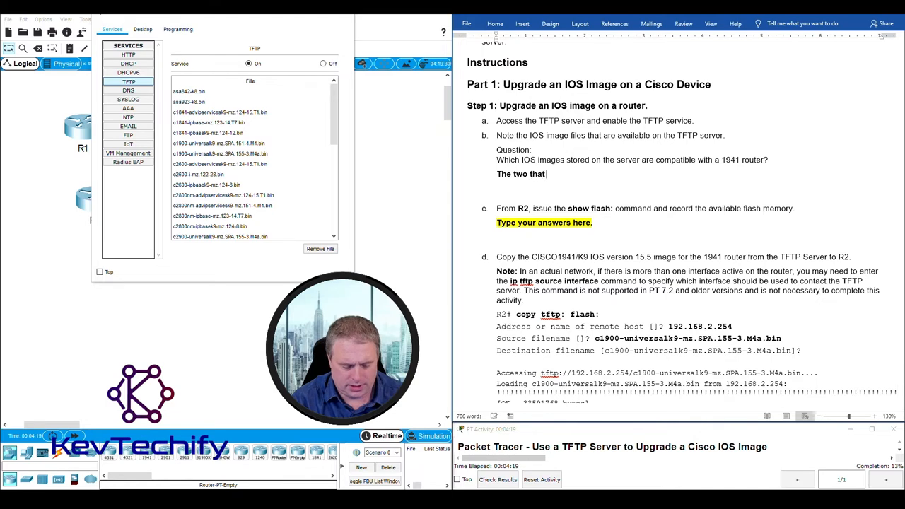
pyautogui.write('start w')
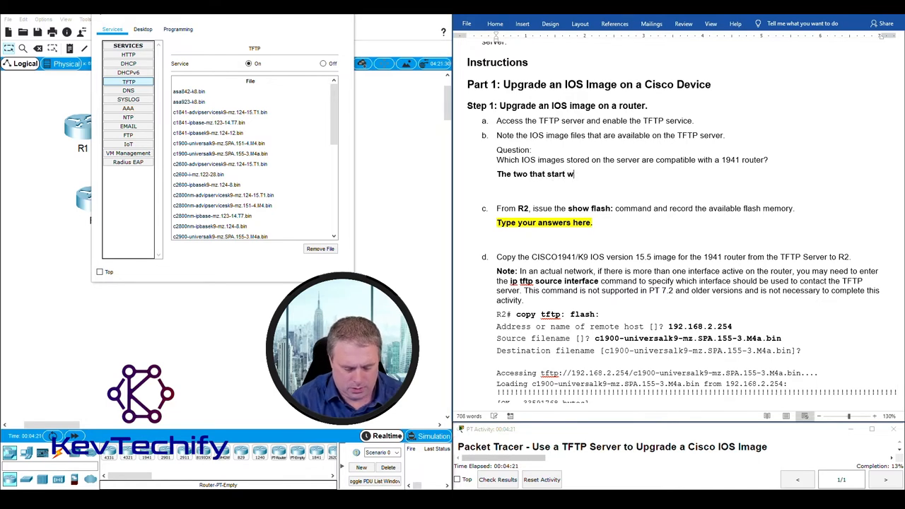
pyautogui.write('ith c19')
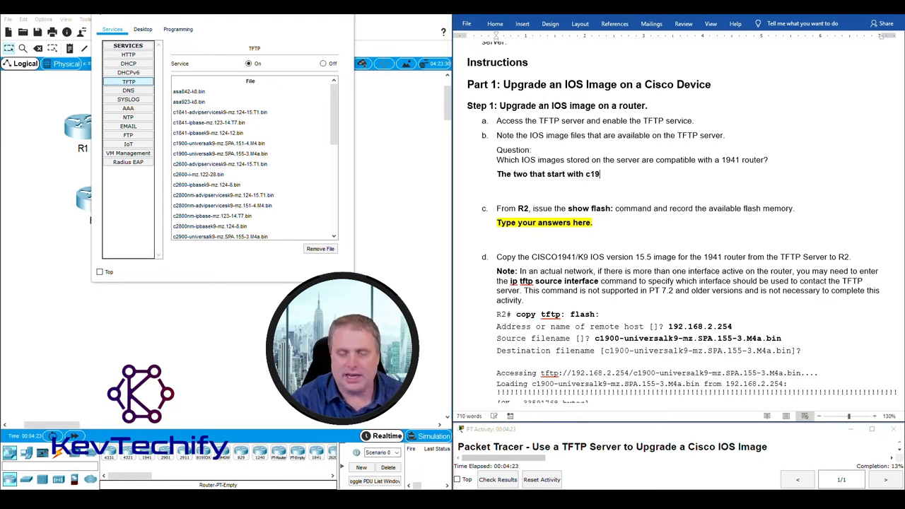
pyautogui.write('00-')
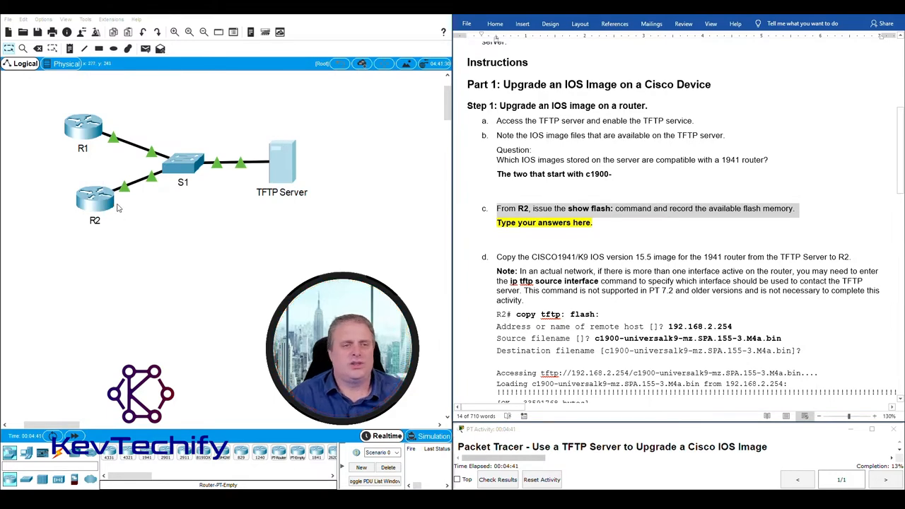
# - Enter privileged mode on R2 and list its flash contents with show flash
pyautogui.doubleClick(95, 198)
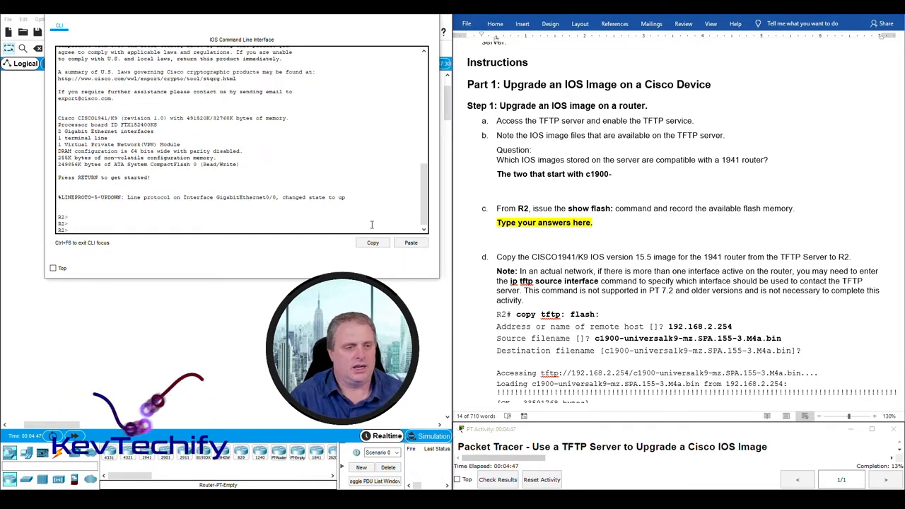
pyautogui.write('enable')
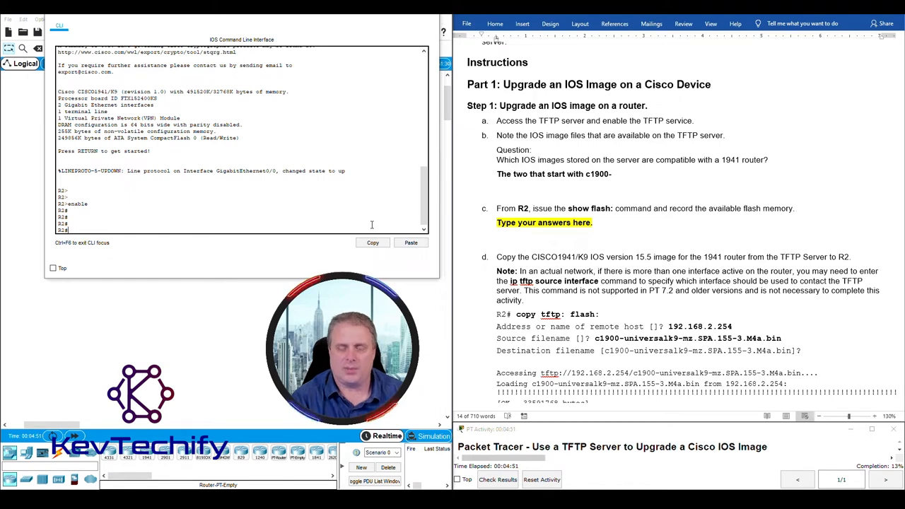
pyautogui.write('sho fla')
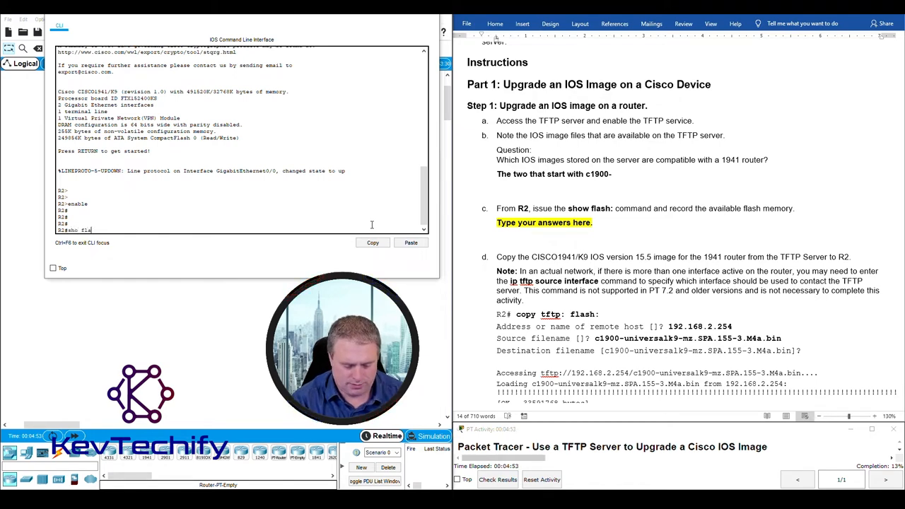
pyautogui.press('Return')
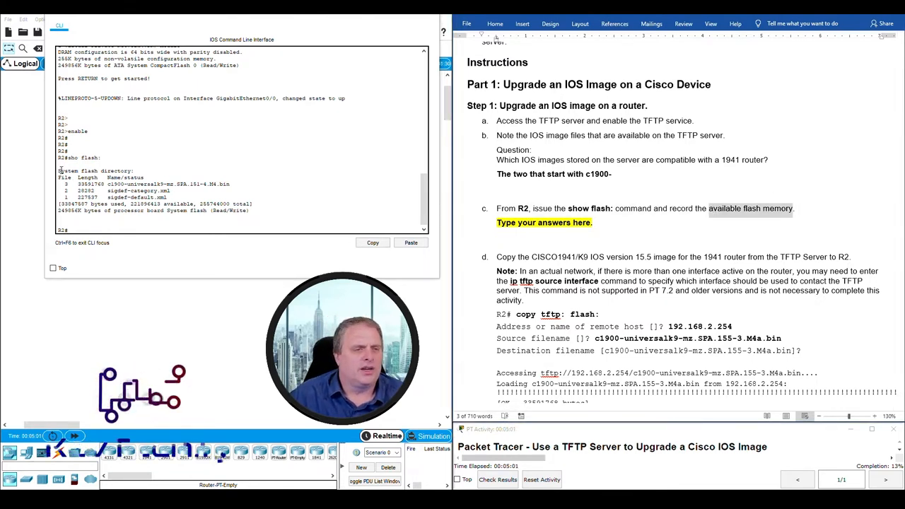
# - Record R2's available flash memory as 2218964 in the Word answer field
pyautogui.moveTo(58, 169); pyautogui.dragTo(144, 184)
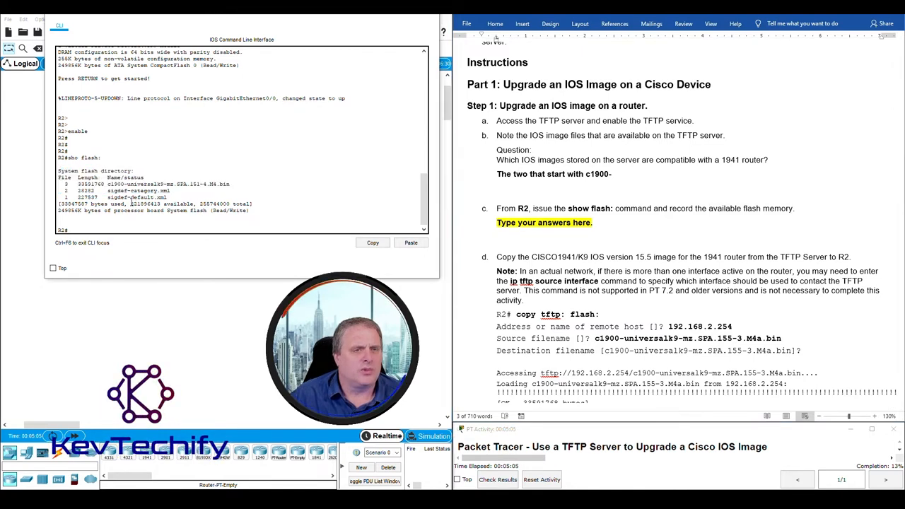
pyautogui.doubleClick(145, 204)
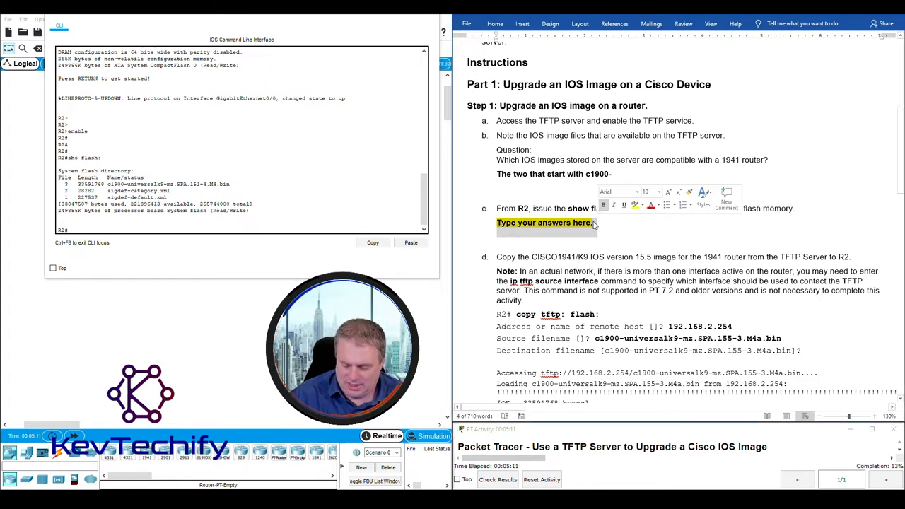
pyautogui.write('221')
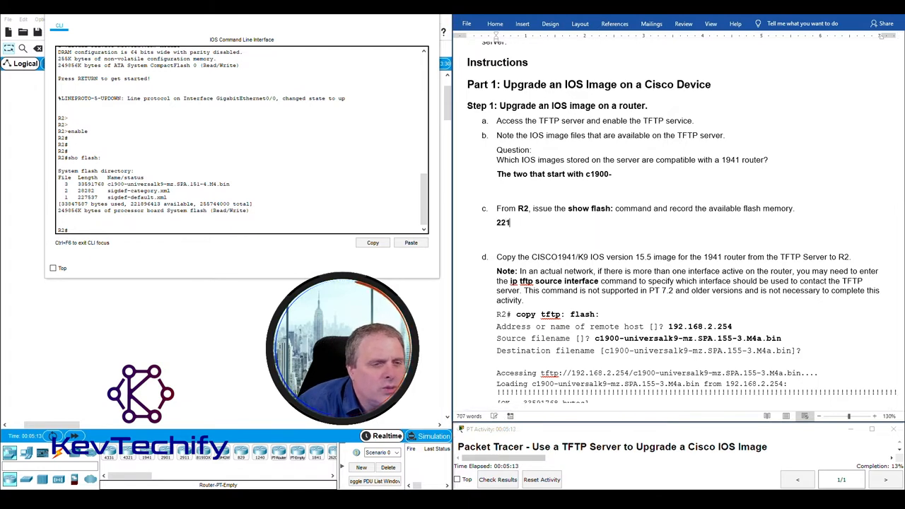
pyautogui.write('89')
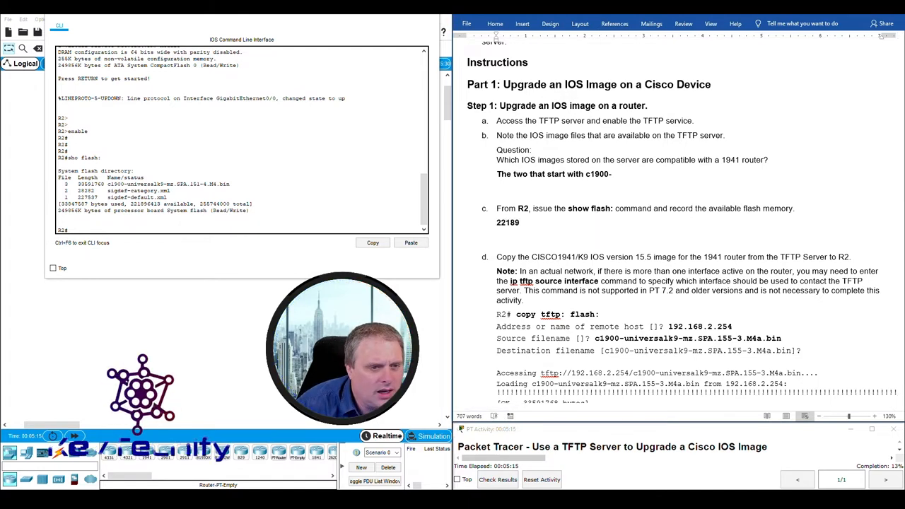
pyautogui.write('64')
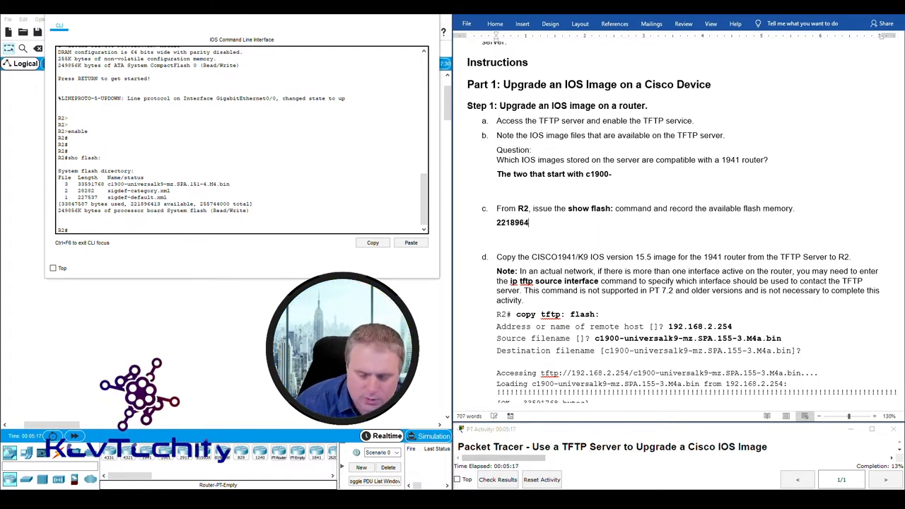
# - Complete the flash-memory answer as 221896413 and place R2's CLI window beside the Word document
pyautogui.write('413')
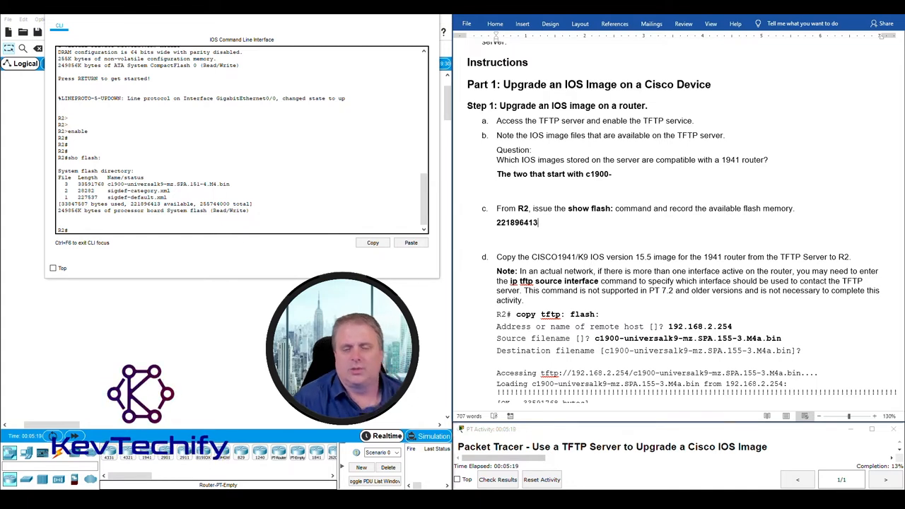
pyautogui.moveTo(645, 211)
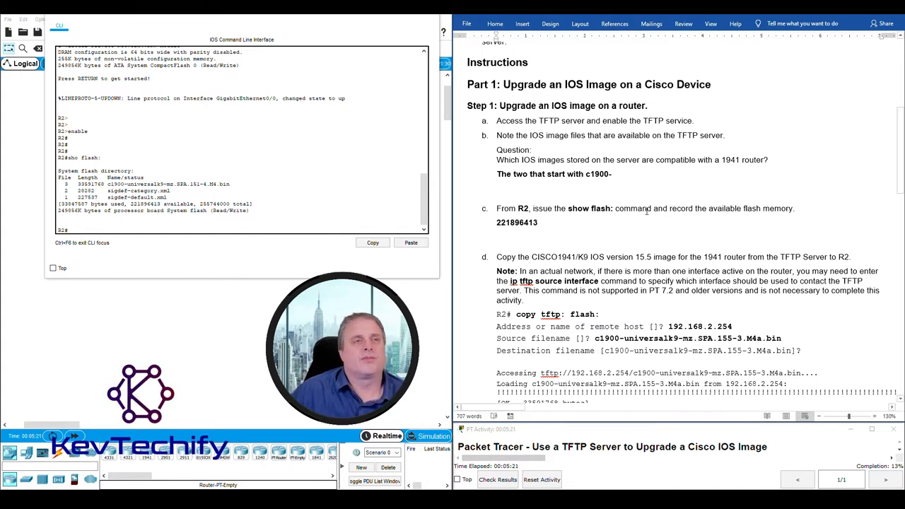
pyautogui.scroll(3)
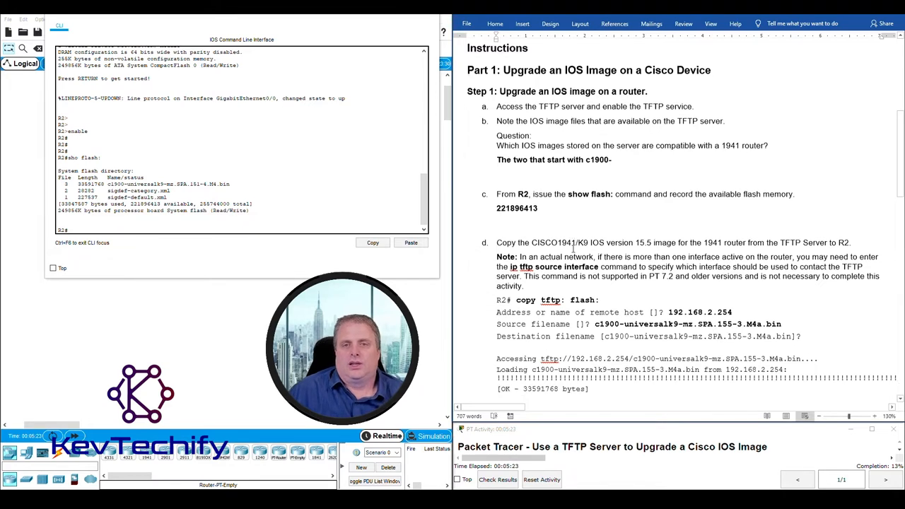
pyautogui.scroll(-3)
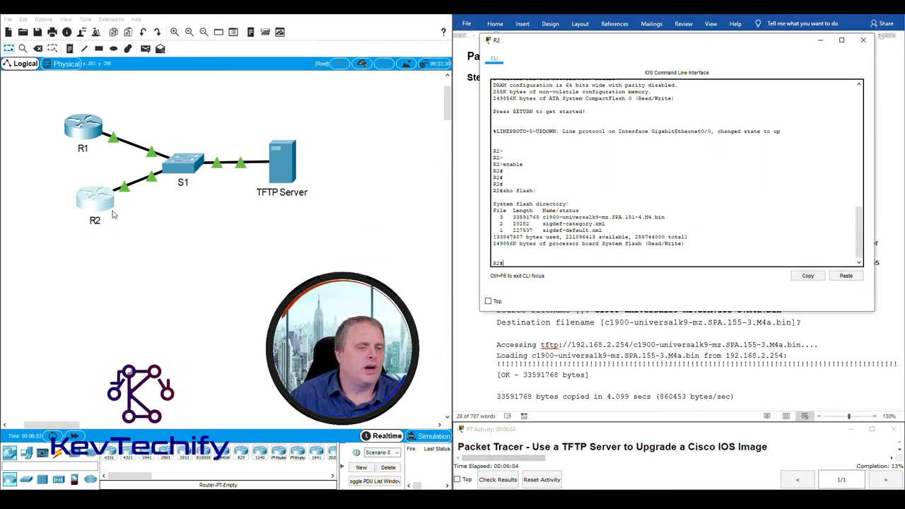
pyautogui.moveTo(116, 198)
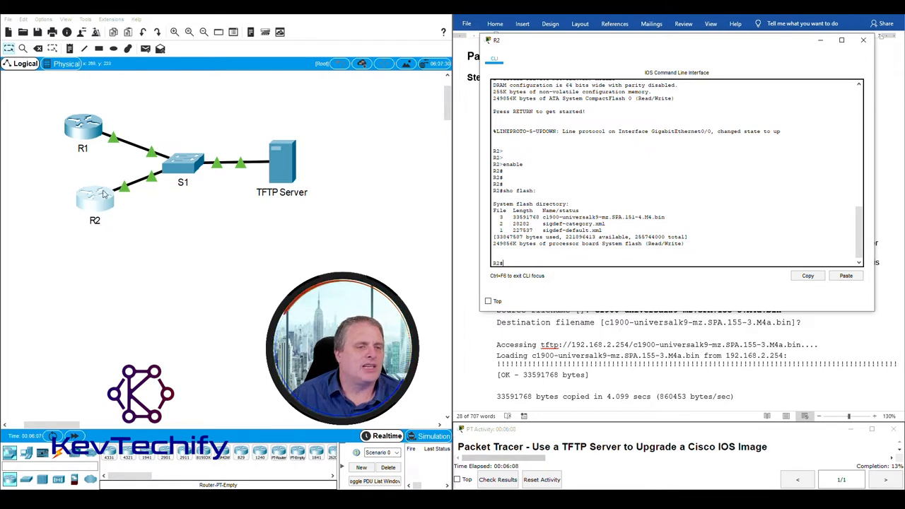
pyautogui.moveTo(168, 180)
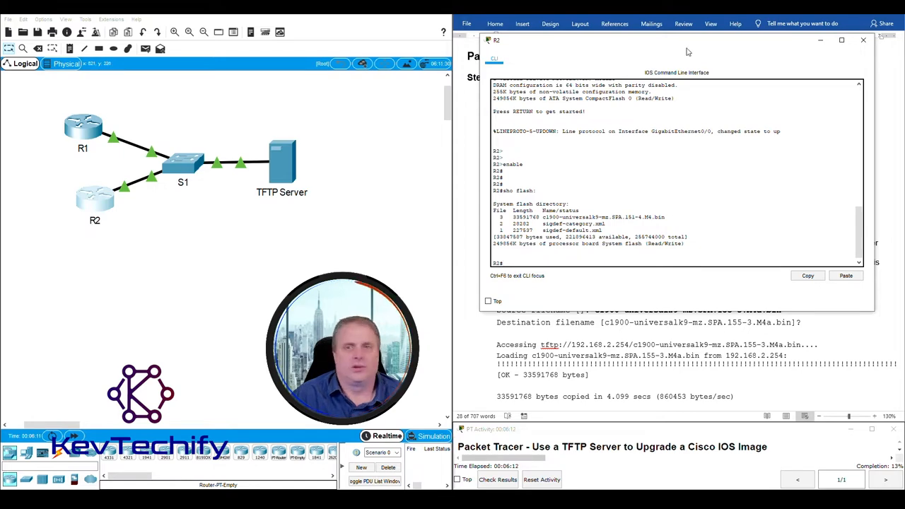
pyautogui.moveTo(686, 51); pyautogui.dragTo(229, 35)
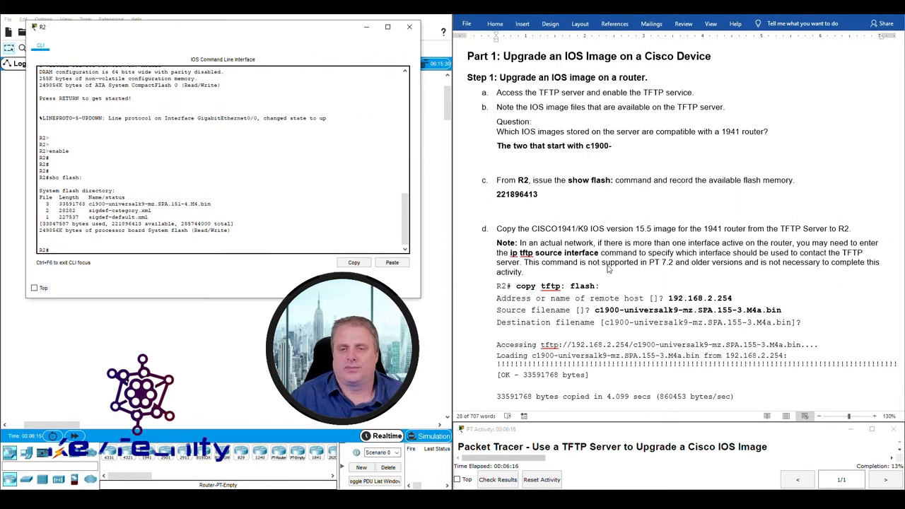
# - Start copy tftp: flash: on R2 with remote host 192.168.2.254
pyautogui.scroll(-3)
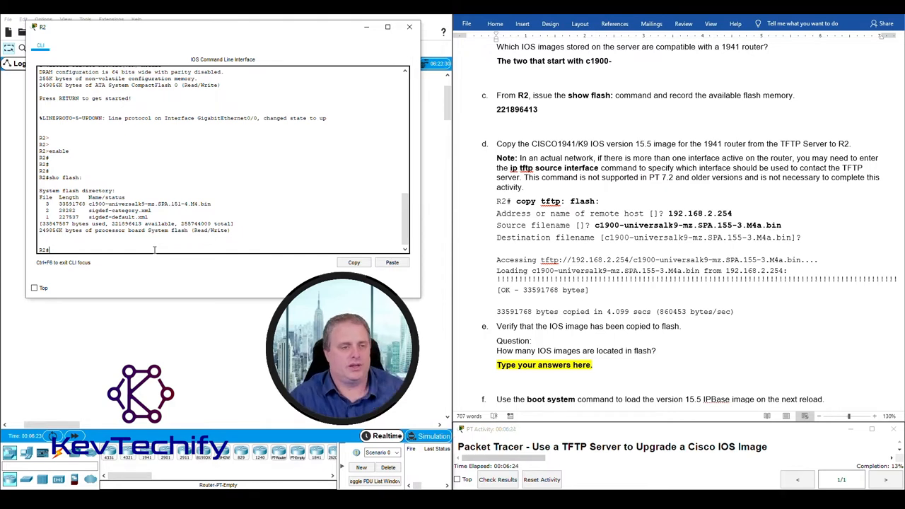
pyautogui.write('copy tftp:')
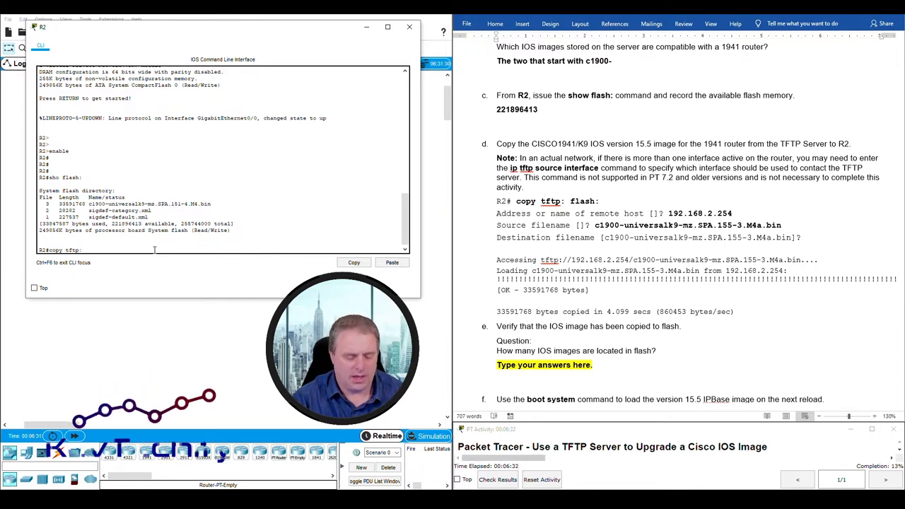
pyautogui.write('flash:')
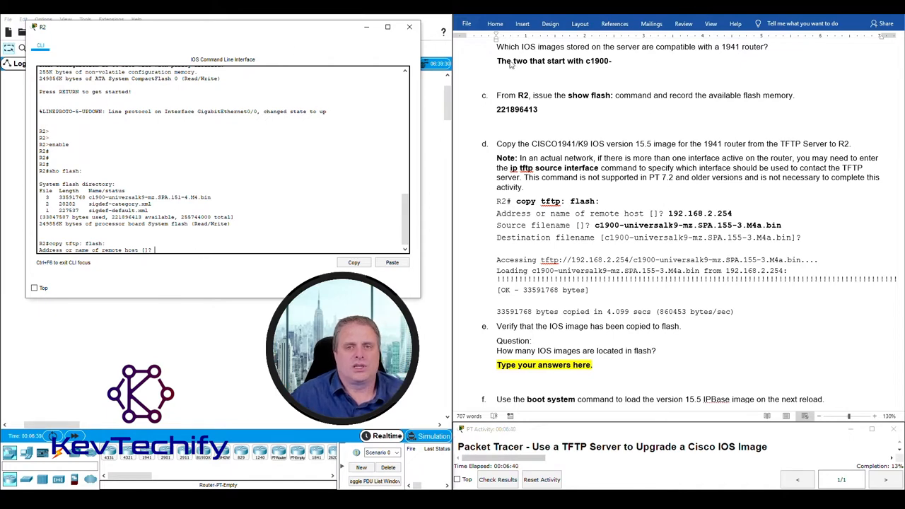
pyautogui.scroll(3)
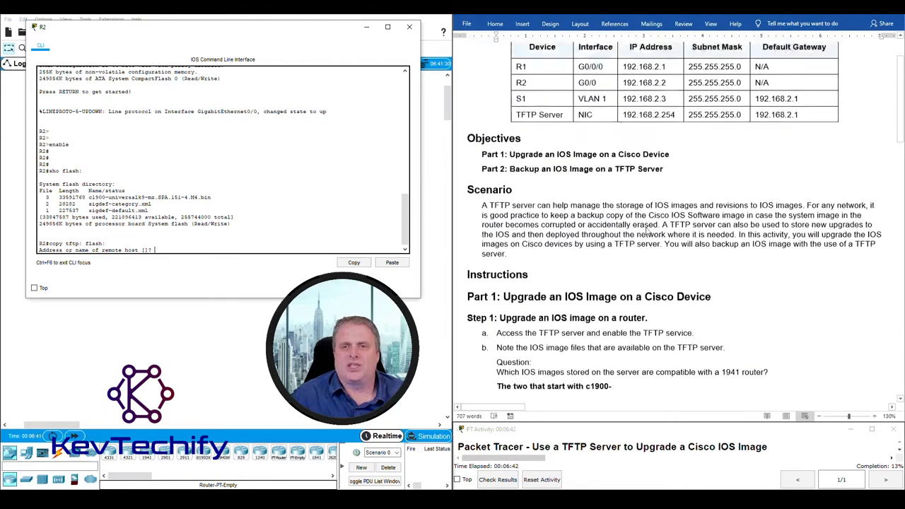
pyautogui.scroll(3)
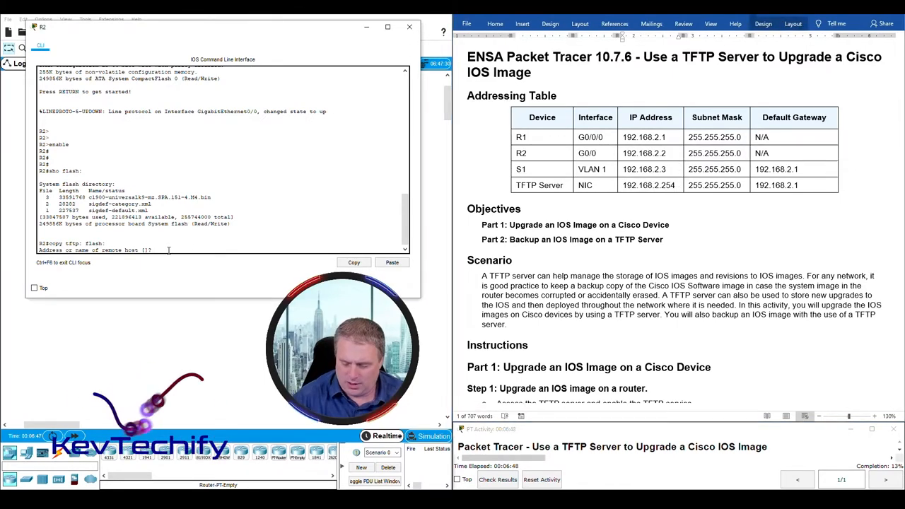
pyautogui.write('192.168.2')
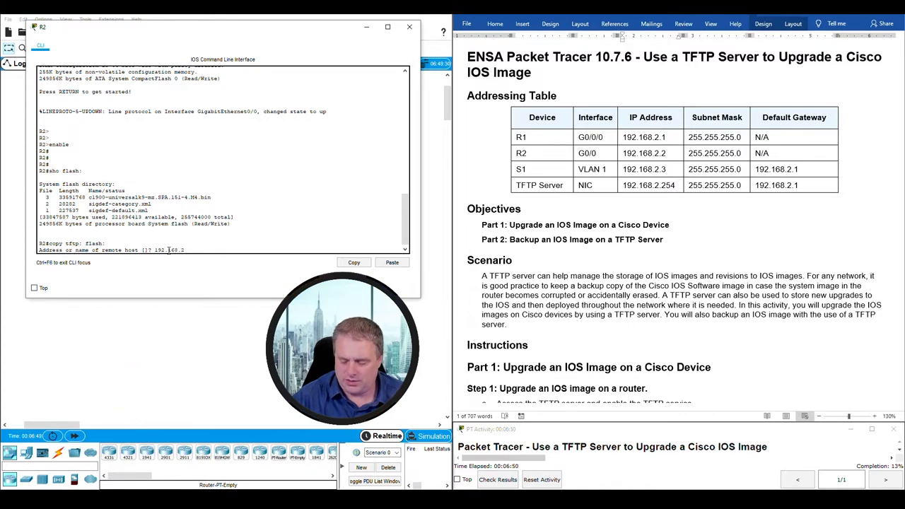
pyautogui.write('.254')
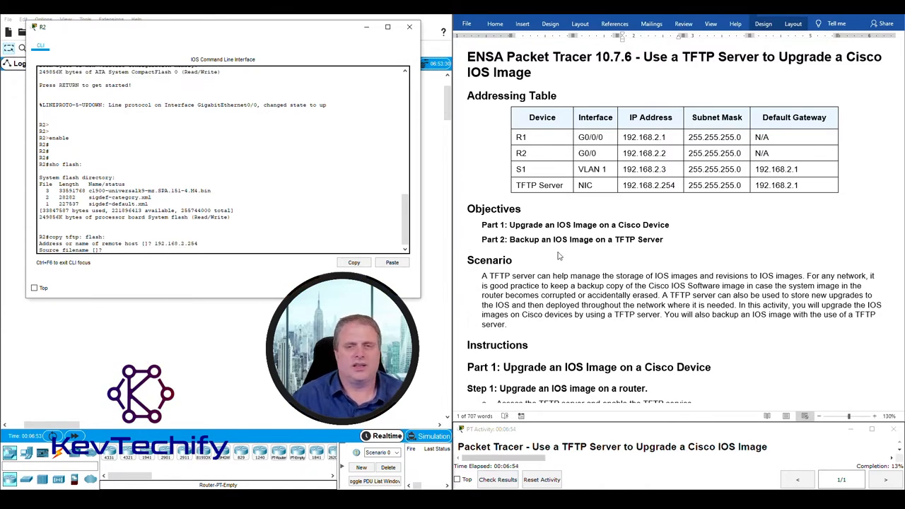
pyautogui.scroll(-3)
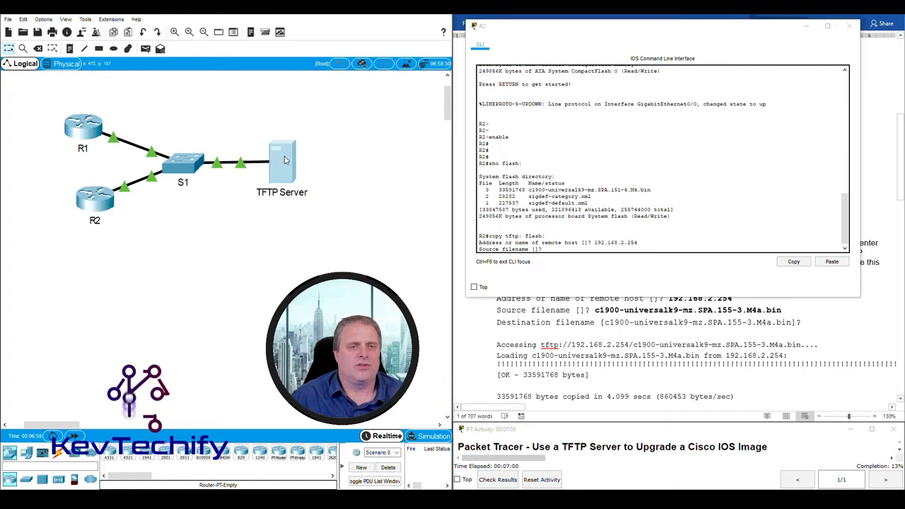
# - Check the TFTP Server's file list and enter source image c1900-universalk9-mz.SPA.155-3.M4a.bin
pyautogui.doubleClick(281, 155)
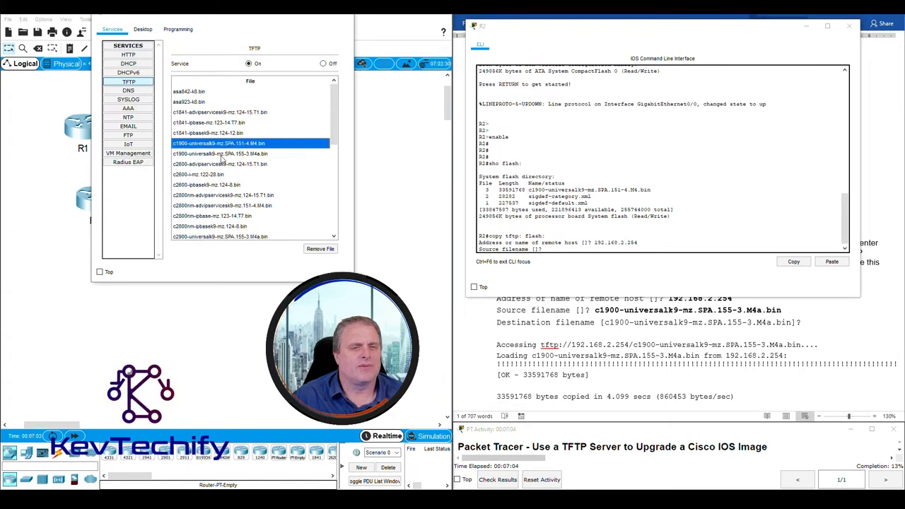
pyautogui.click(252, 153)
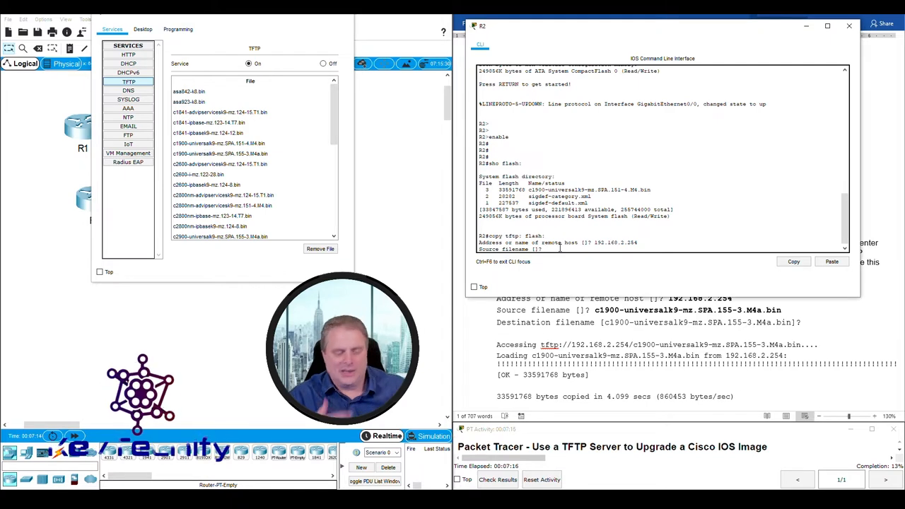
pyautogui.write('c1900-universalk9-mz.SPA.155-3.M4a.bin')
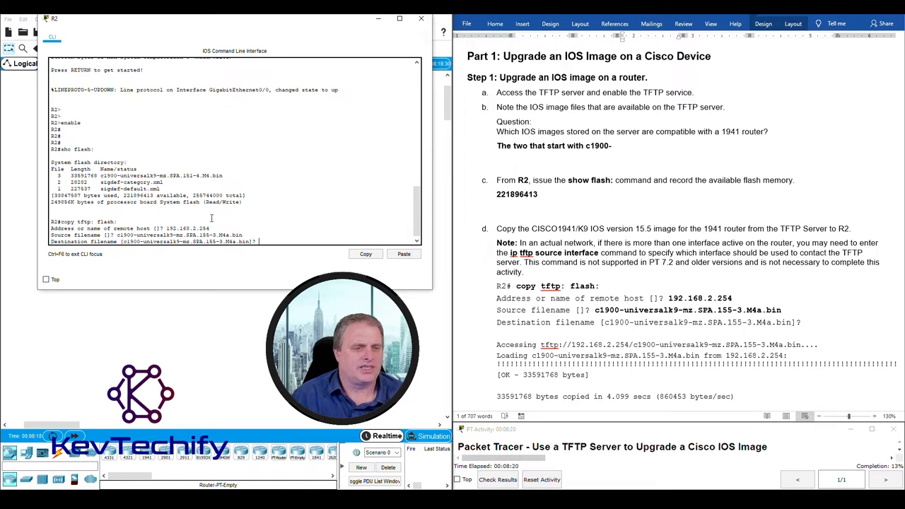
# - Accept the default destination filename and let the 33591768-byte transfer to R2's flash finish
pyautogui.doubleClick(106, 221)
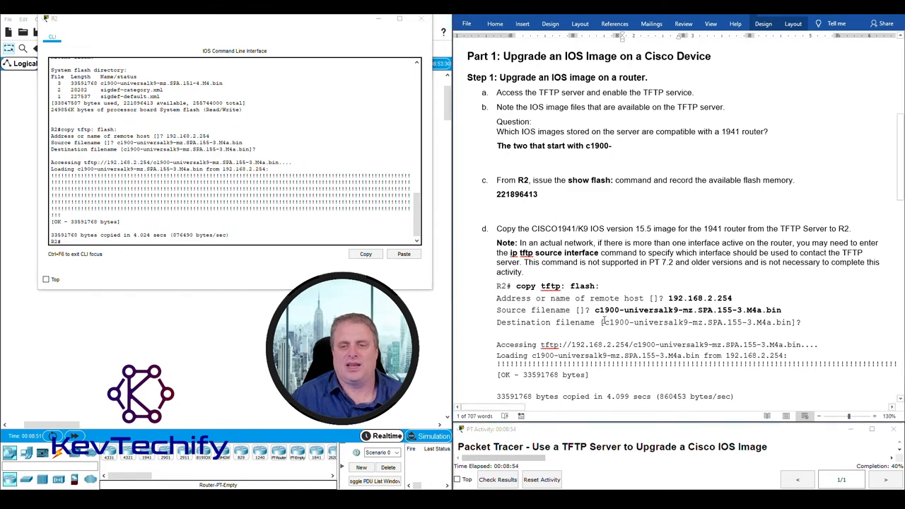
pyautogui.scroll(-3)
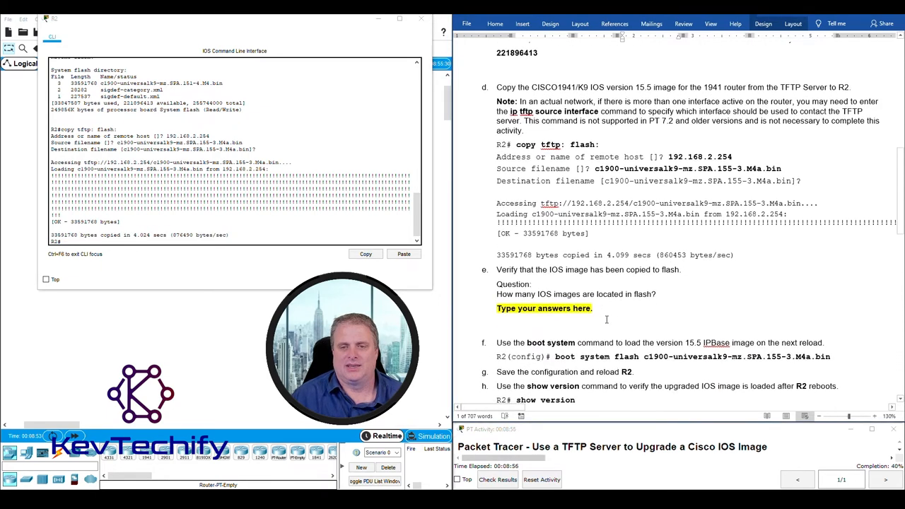
pyautogui.scroll(-3)
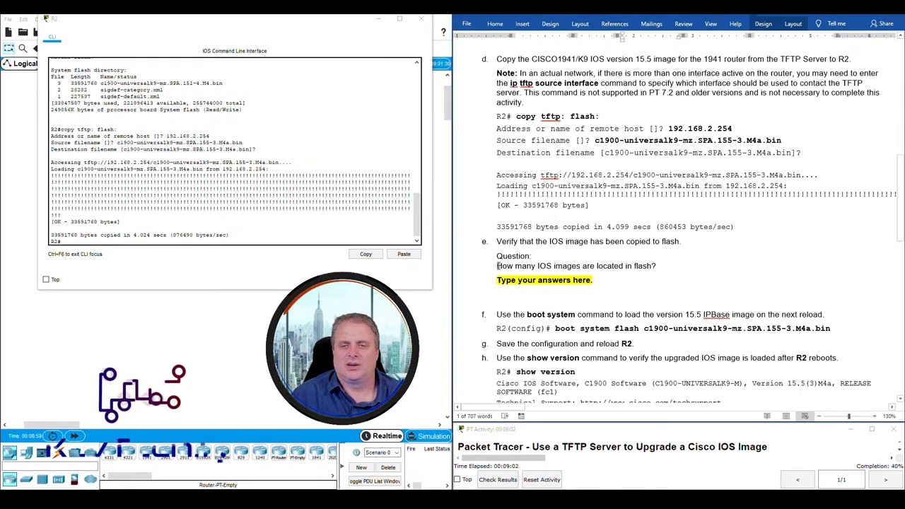
# - Run dir flash: on R2, confirming two c1900 images, and record 2 as the image count
pyautogui.doubleClick(576, 266)
pyautogui.write('2')
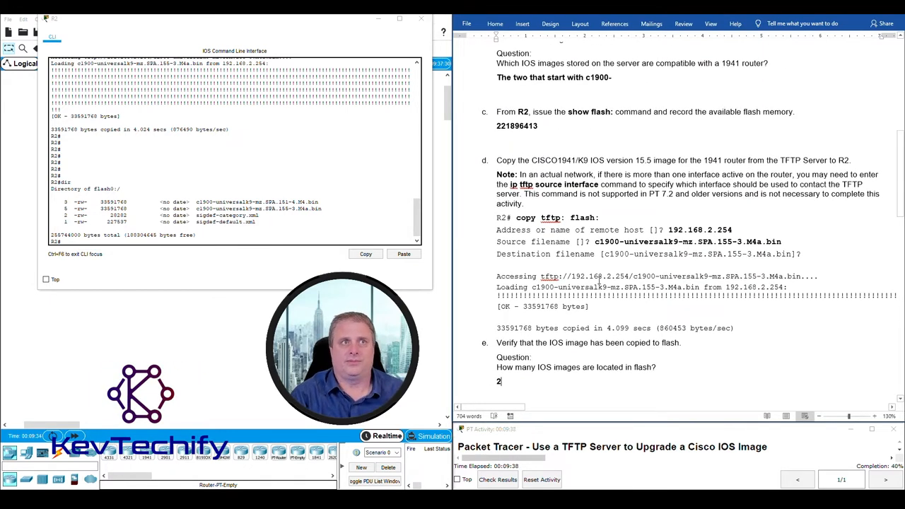
pyautogui.scroll(-3)
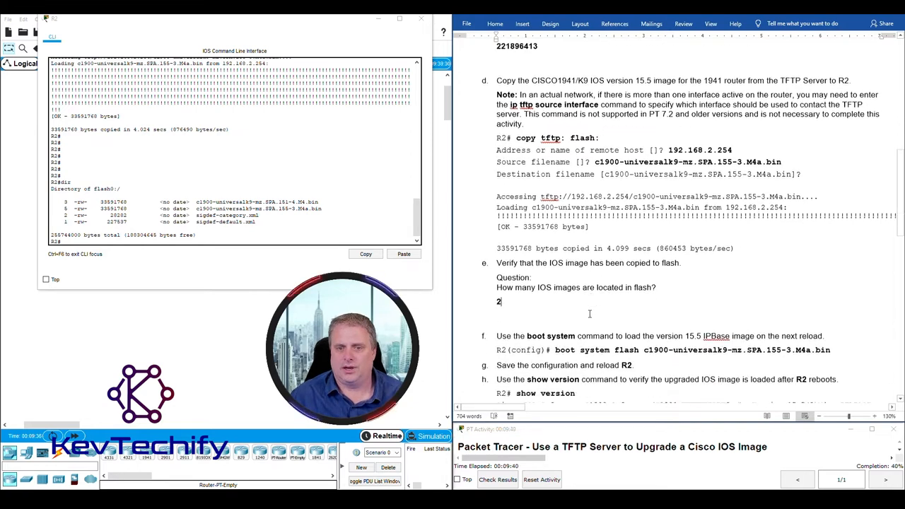
pyautogui.scroll(-3)
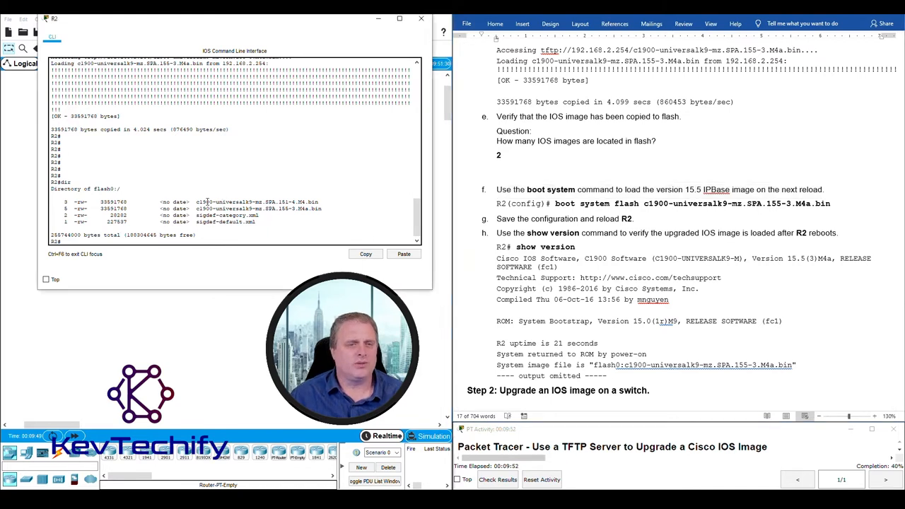
# - Configure boot system flash c1900-universalk9-mz.SPA.155-3.M4a.bin on R2
pyautogui.doubleClick(257, 209)
pyautogui.write('conf t')
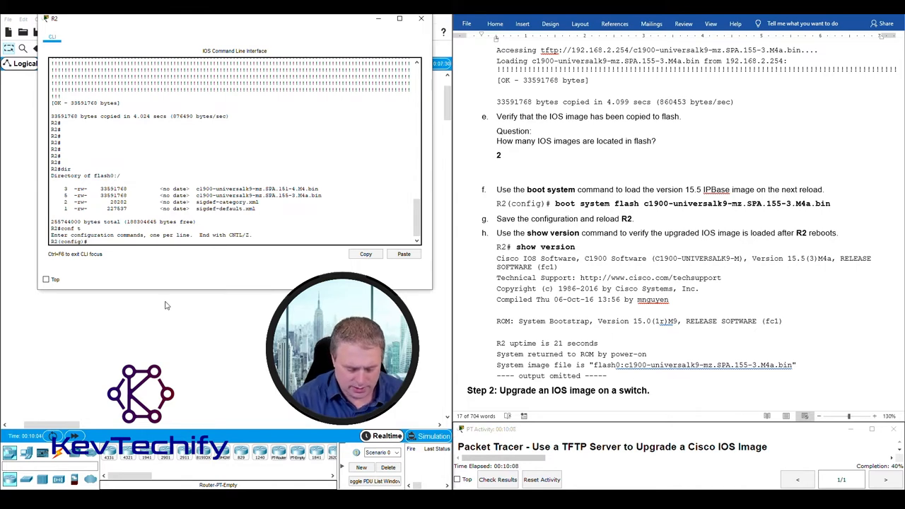
pyautogui.write('boot sy')
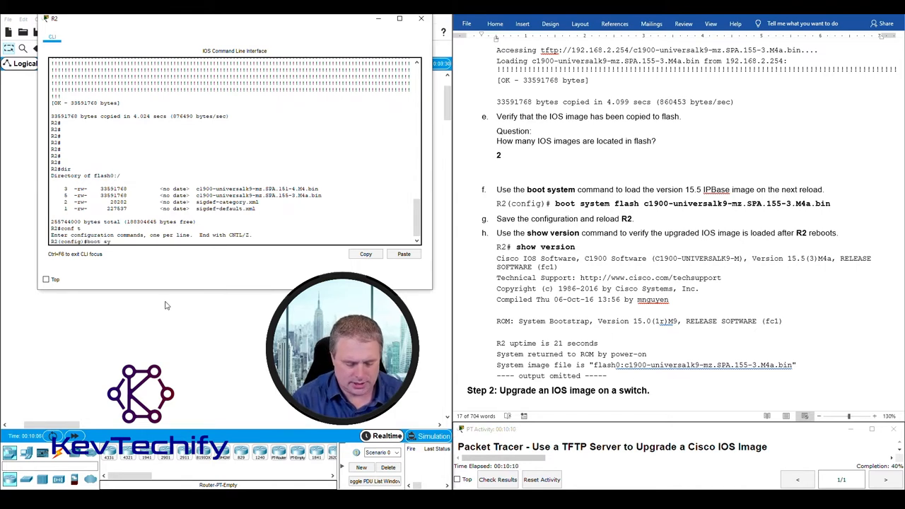
pyautogui.write('stem flash')
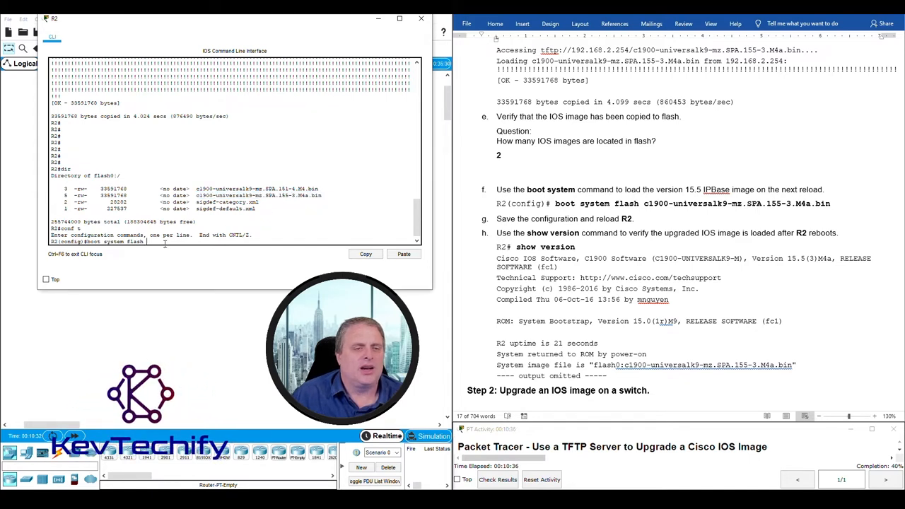
pyautogui.write('c1900-universalk9-mz.SPA.155-3.M4a.bin')
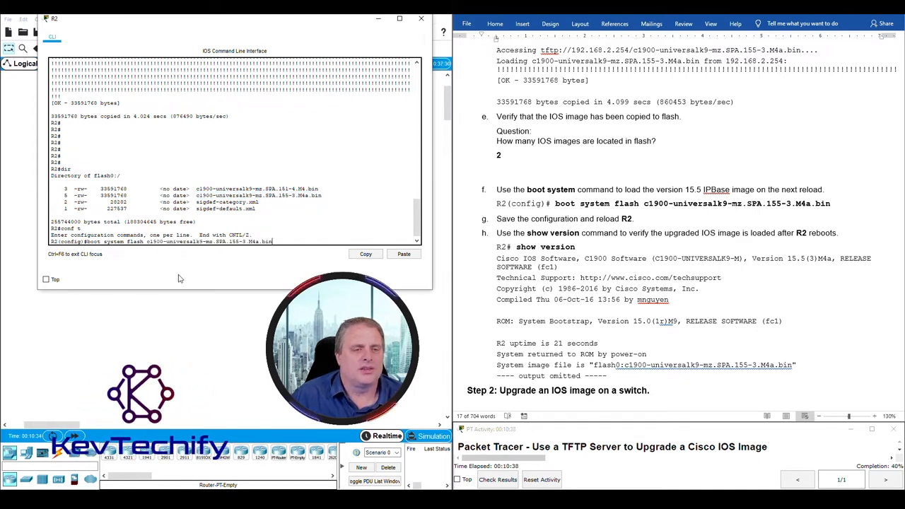
pyautogui.moveTo(218, 289)
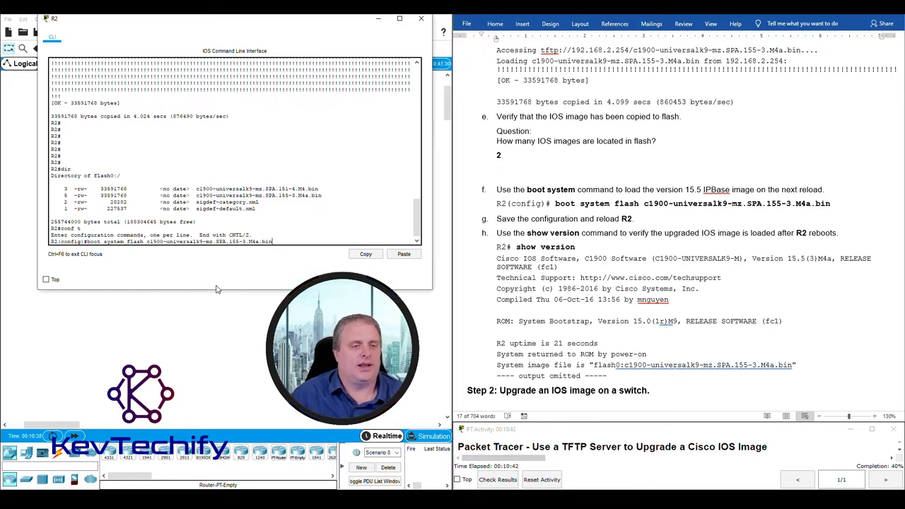
pyautogui.moveTo(269, 260)
pyautogui.write('exit')
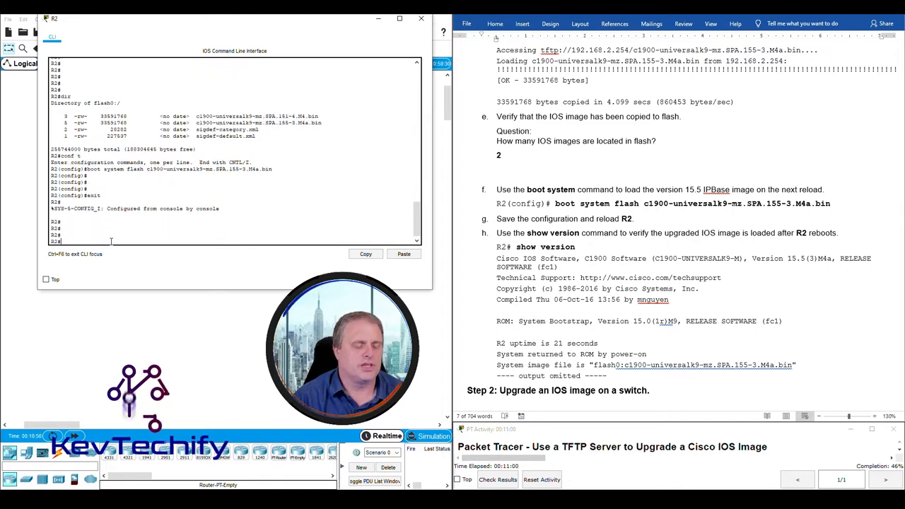
# - Save R2's configuration with copy run start and reload the router
pyautogui.write('copy')
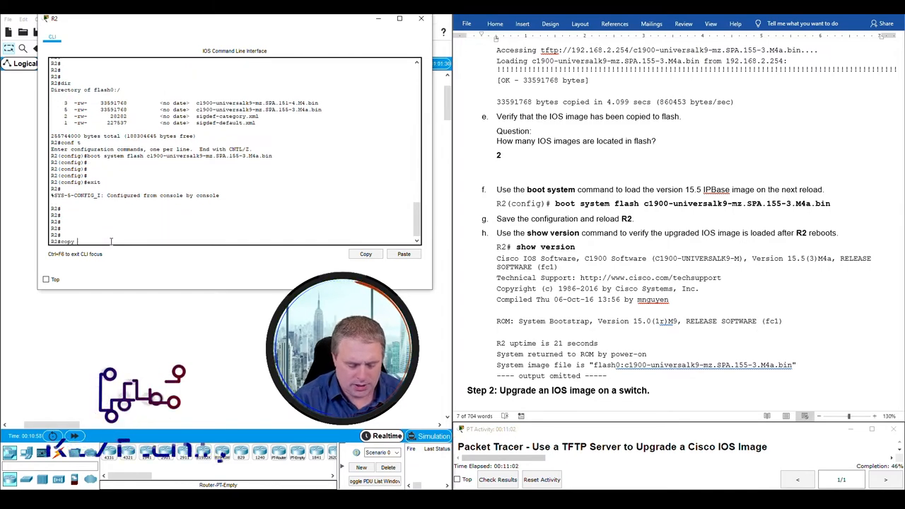
pyautogui.write('run start')
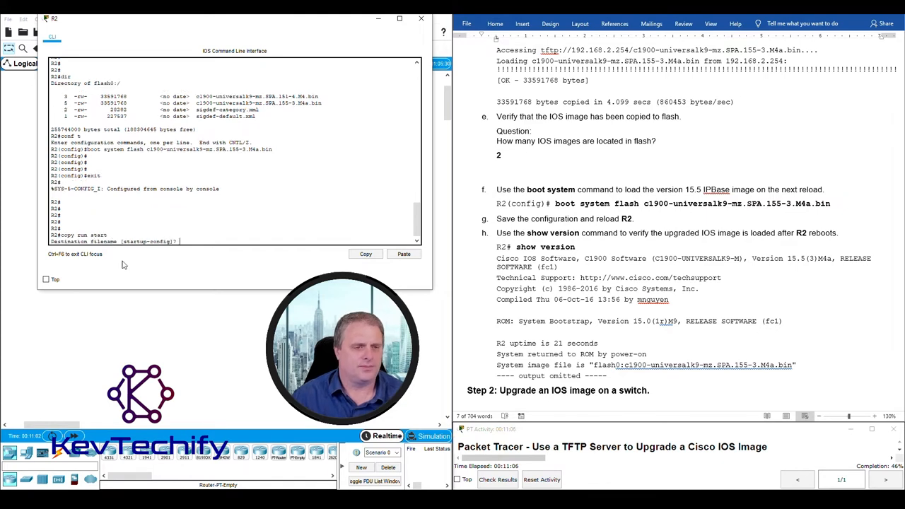
pyautogui.moveTo(156, 265)
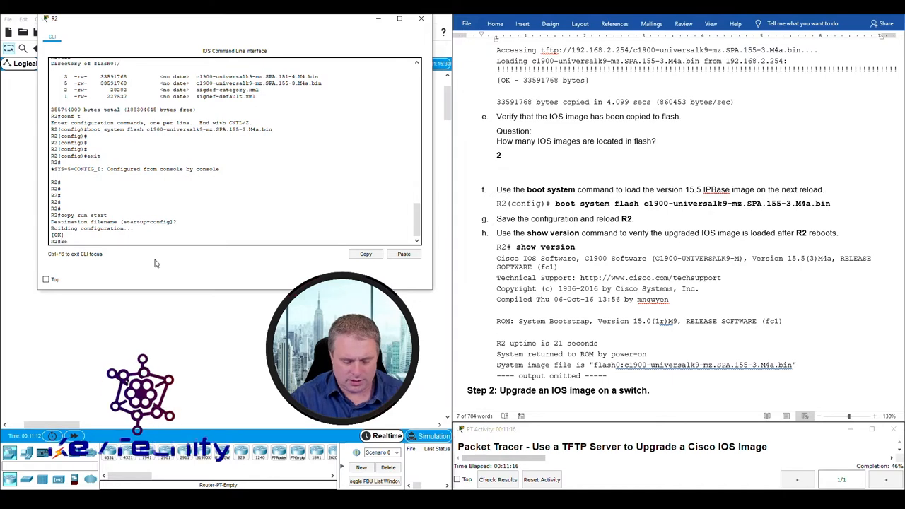
pyautogui.write('reload')
pyautogui.write('sho ver')
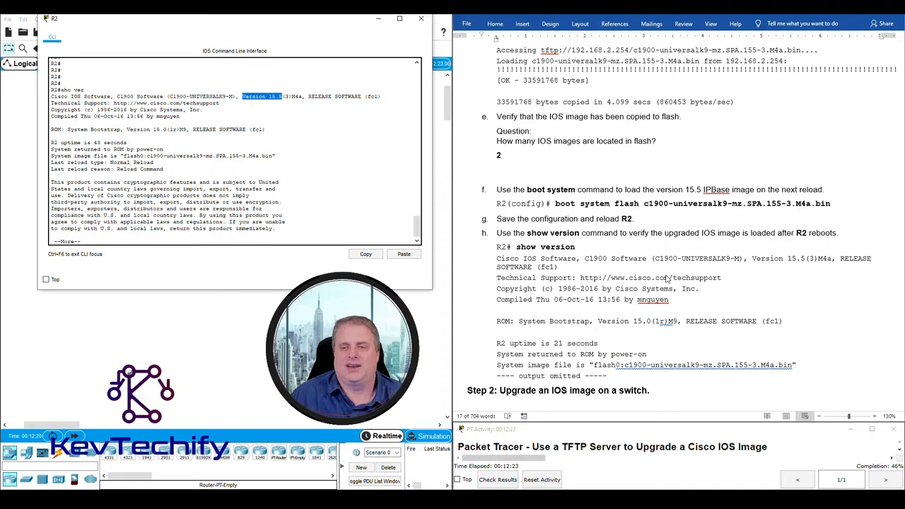
# - Scroll R2's show version output to read Version 15.5(3)M4a and the flash system image
pyautogui.scroll(-3)
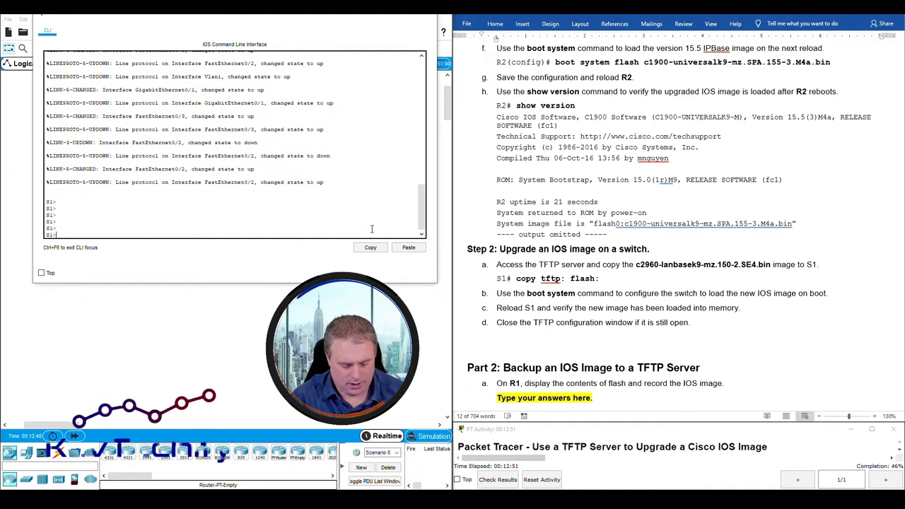
# - On S1, copy c2960-lanbasek9-mz.150-2.SE4.bin from TFTP server 192.168.2.254 into flash
pyautogui.write('en')
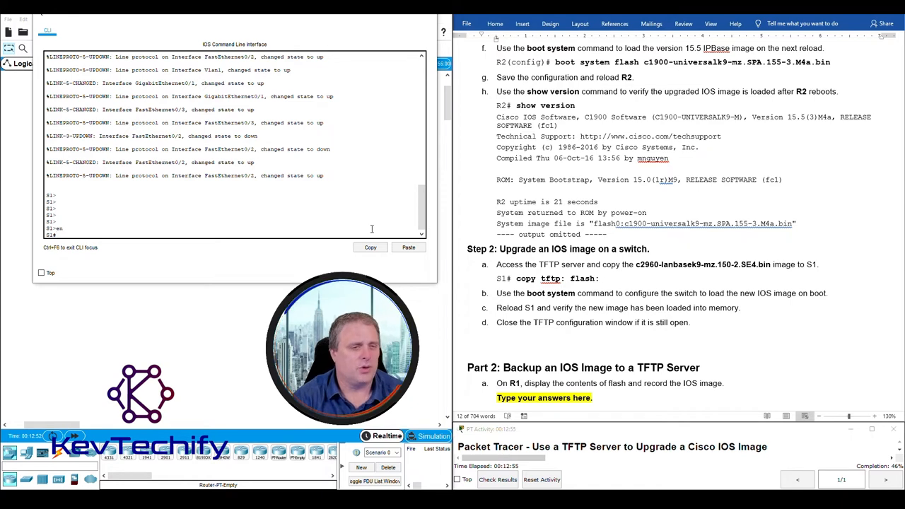
pyautogui.write('copy')
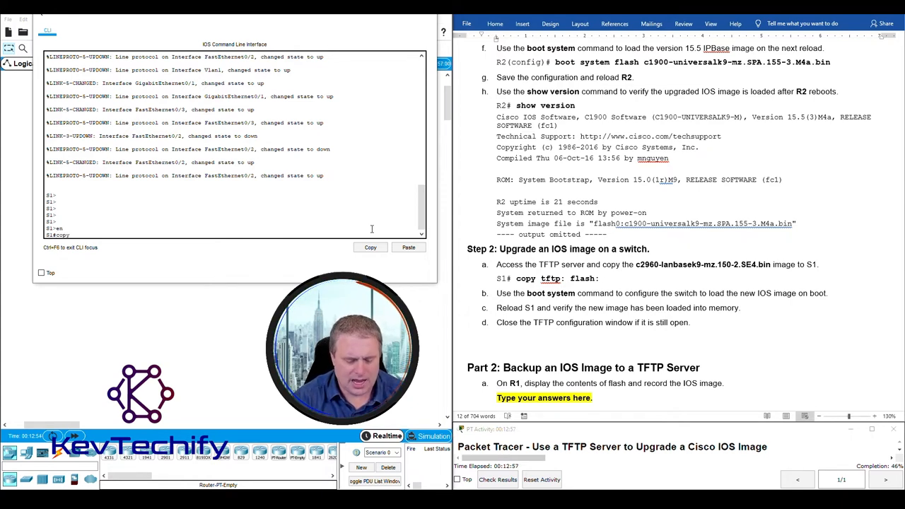
pyautogui.write('tftp:')
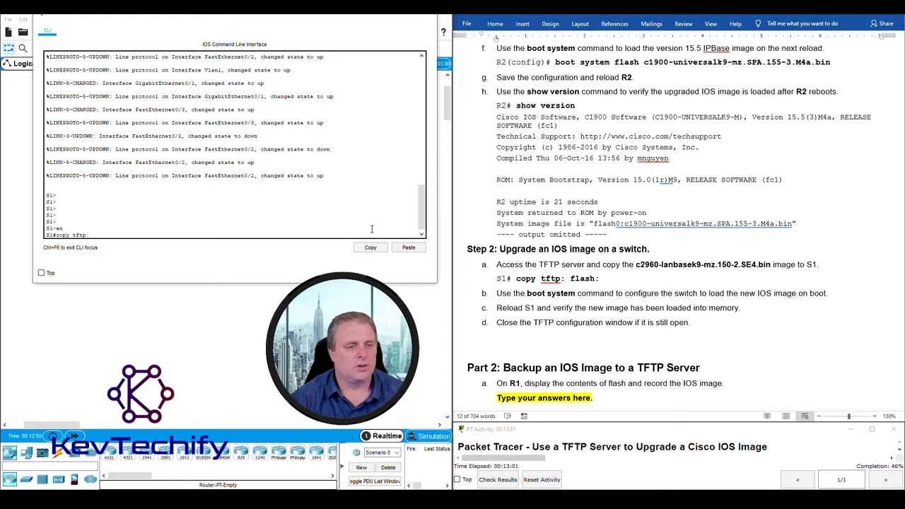
pyautogui.write('flash:')
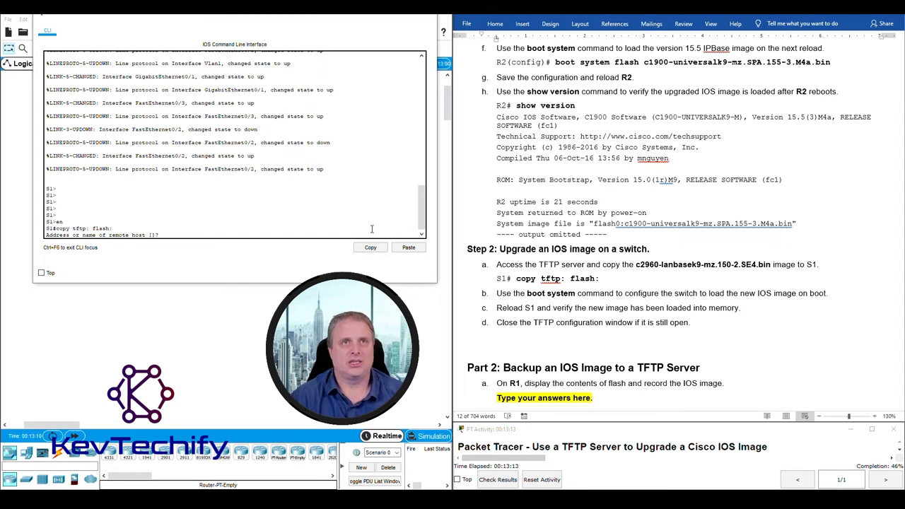
pyautogui.write('192.168.2.254')
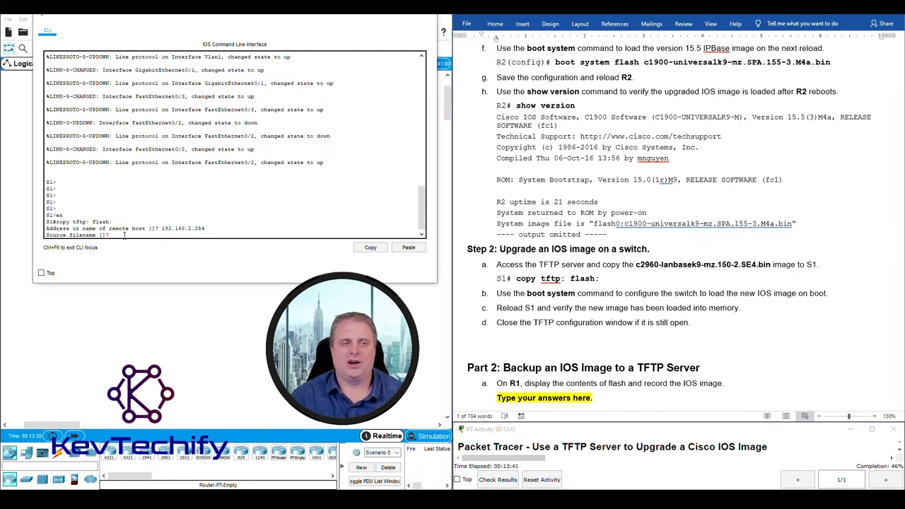
pyautogui.write('c2960-lanbasek9-mz.150-2.SE4.bin')
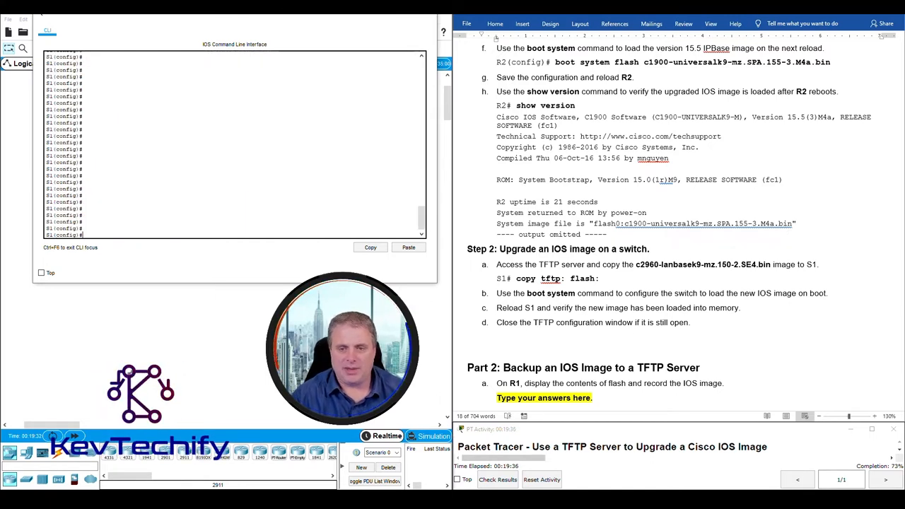
# - Enter boot system flash:c2960-lanbasek9-mz.150-2.SE4.bin in S1's global configuration
pyautogui.write('bootsys')
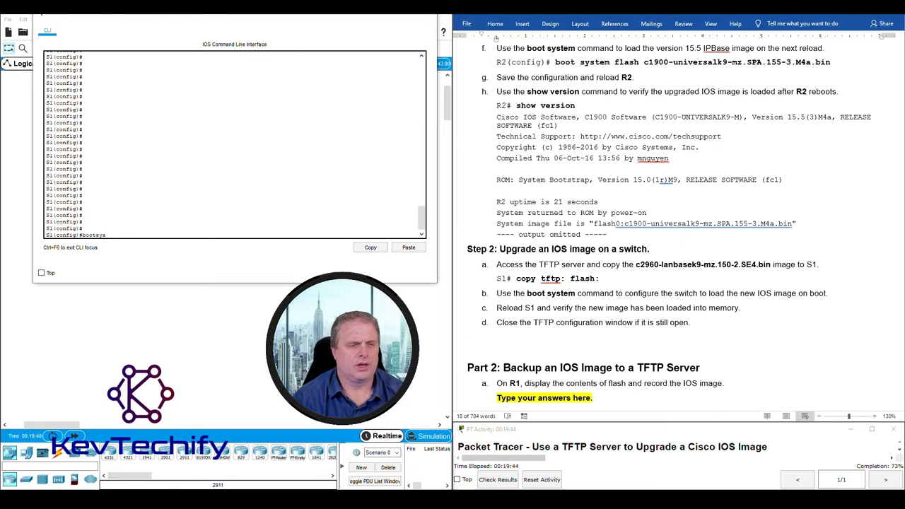
pyautogui.write('boot sy')
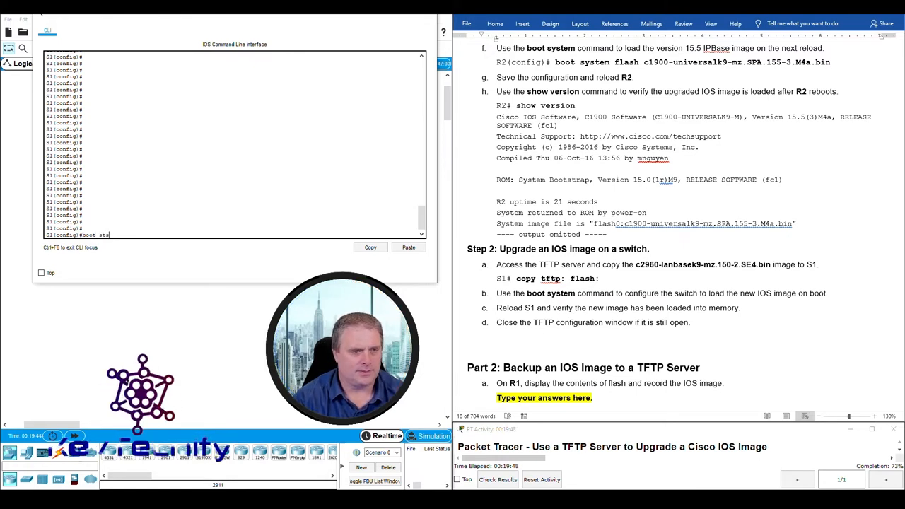
pyautogui.write('sy')
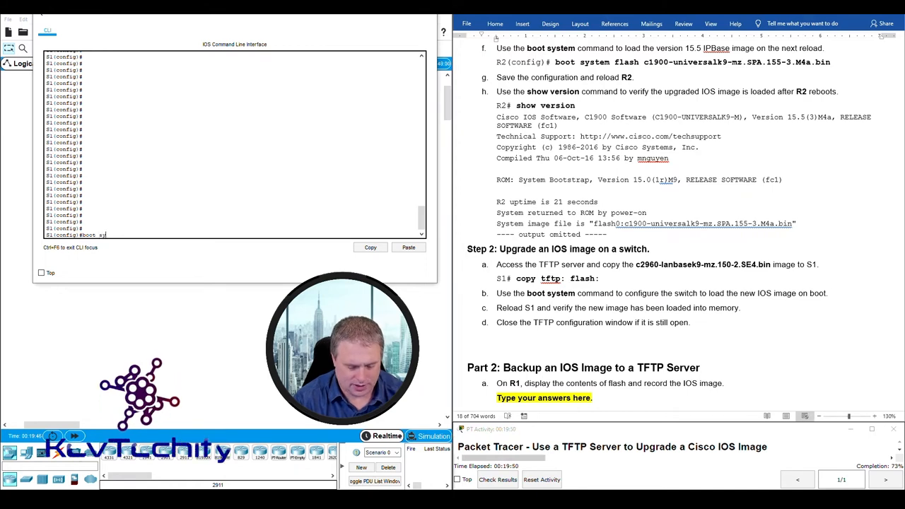
pyautogui.write('stem')
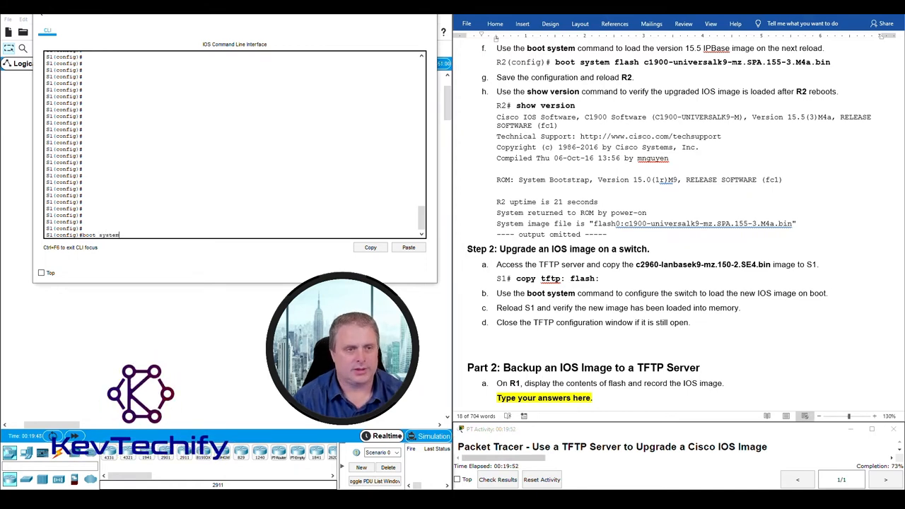
pyautogui.write('fl')
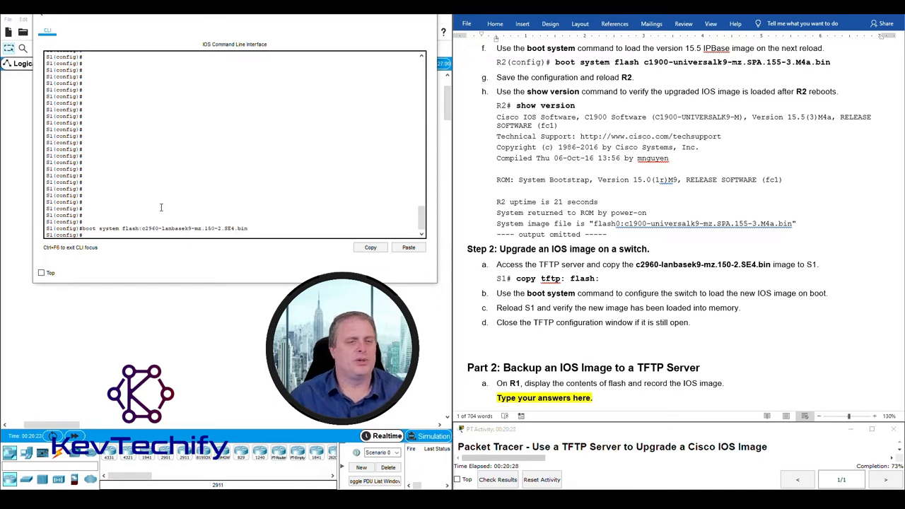
pyautogui.doubleClick(185, 228)
pyautogui.write('copy run start')
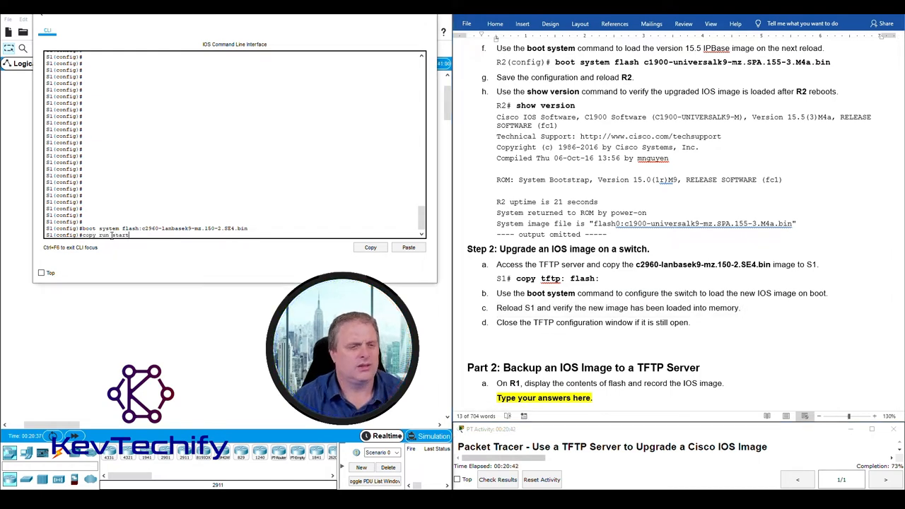
# - Save S1's configuration, reload the switch, and confirm the C2960-LANBASEK9-M image loaded
pyautogui.press('Return')
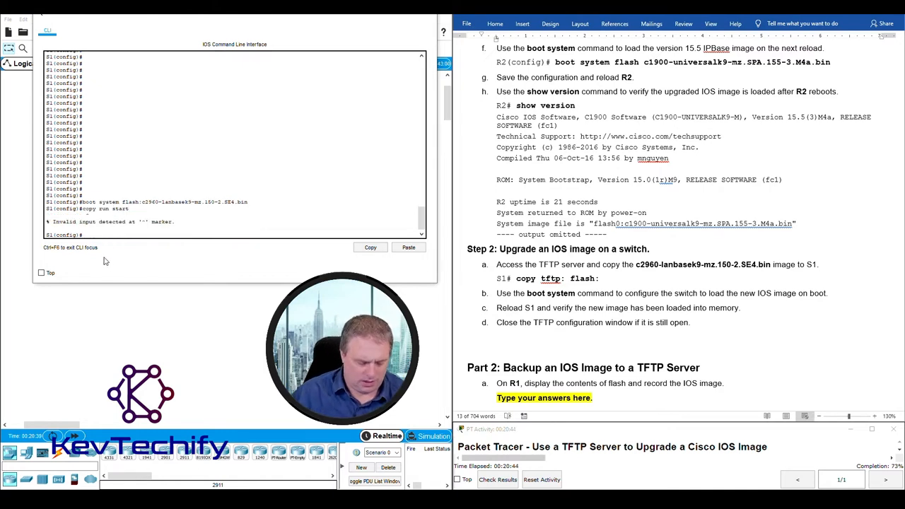
pyautogui.write('exit')
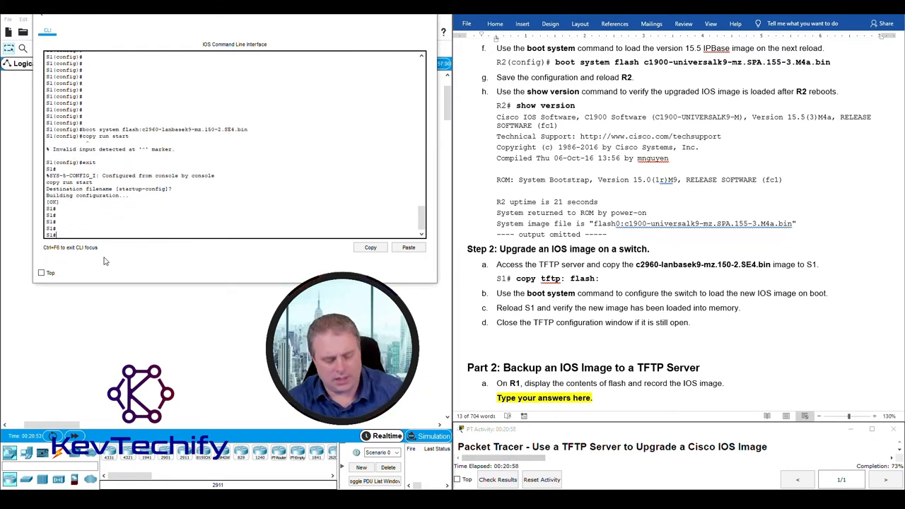
pyautogui.write('reload')
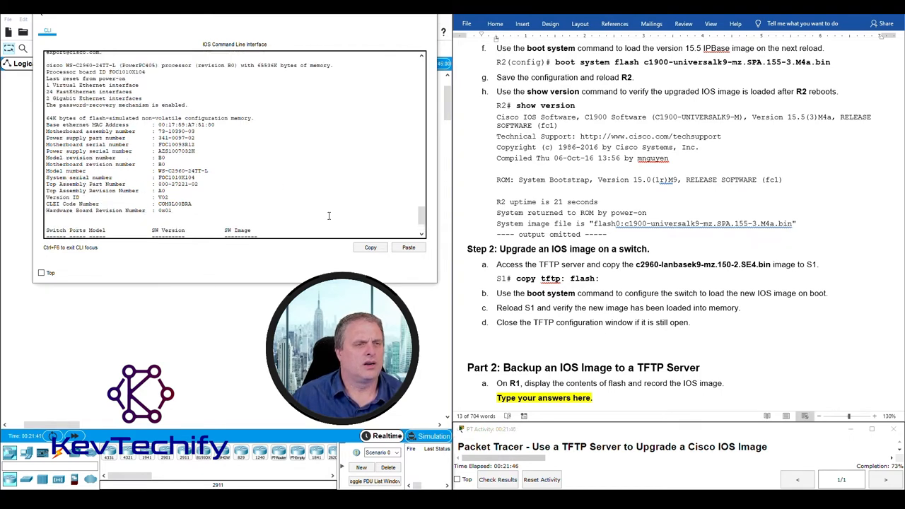
pyautogui.scroll(-3)
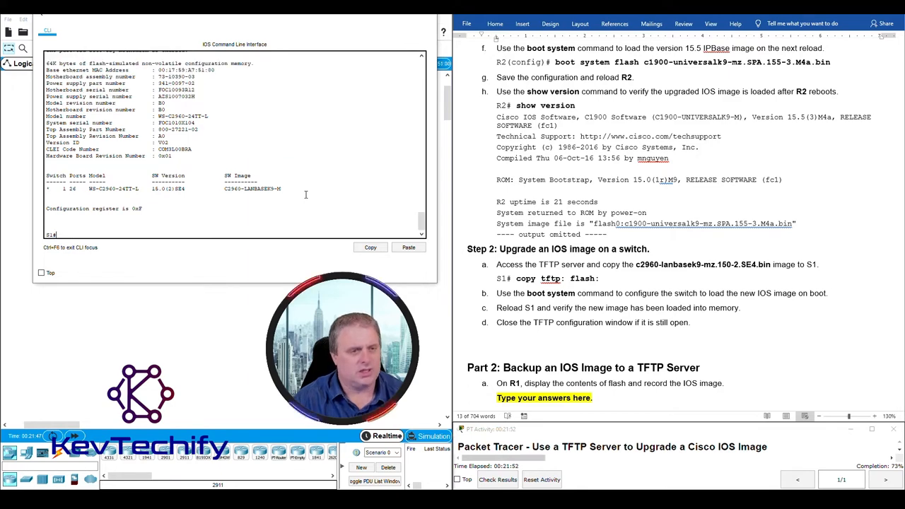
pyautogui.press('Return')
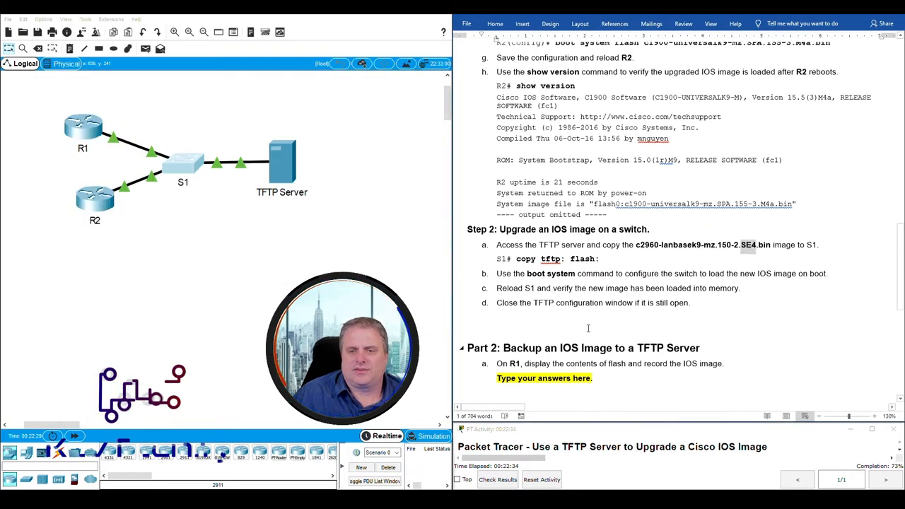
# - Copy the isr4300-universalk9.03.16.05.S.155-3.S5-ext.SPA.bin filename from R1's flash listing into the Word answer
pyautogui.scroll(-3)
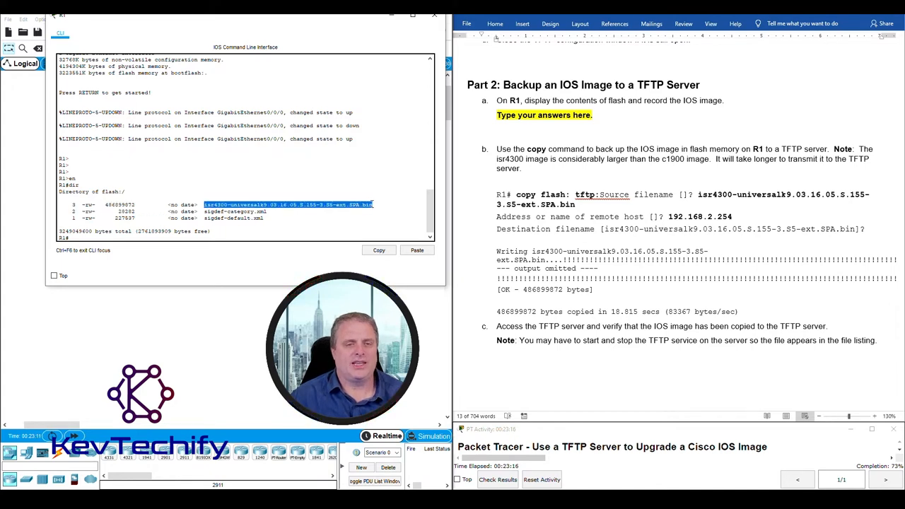
pyautogui.rightClick(289, 203)
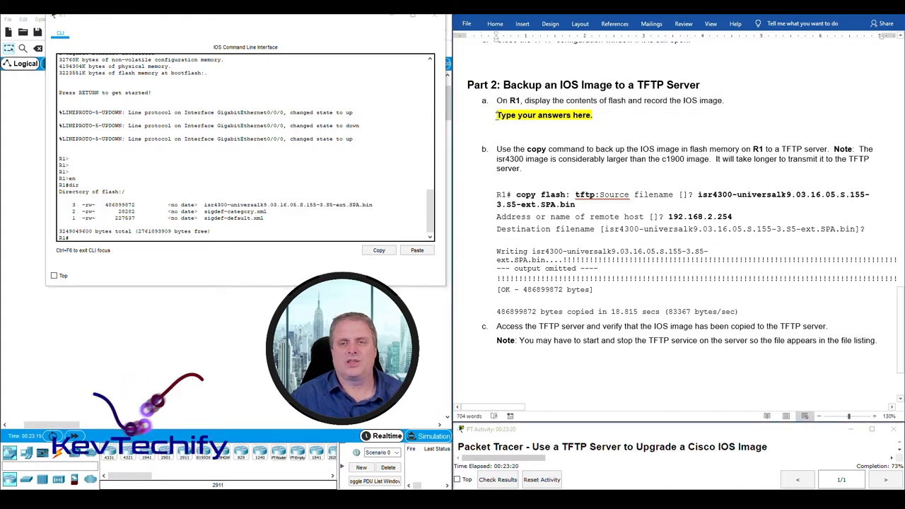
pyautogui.click(543, 114)
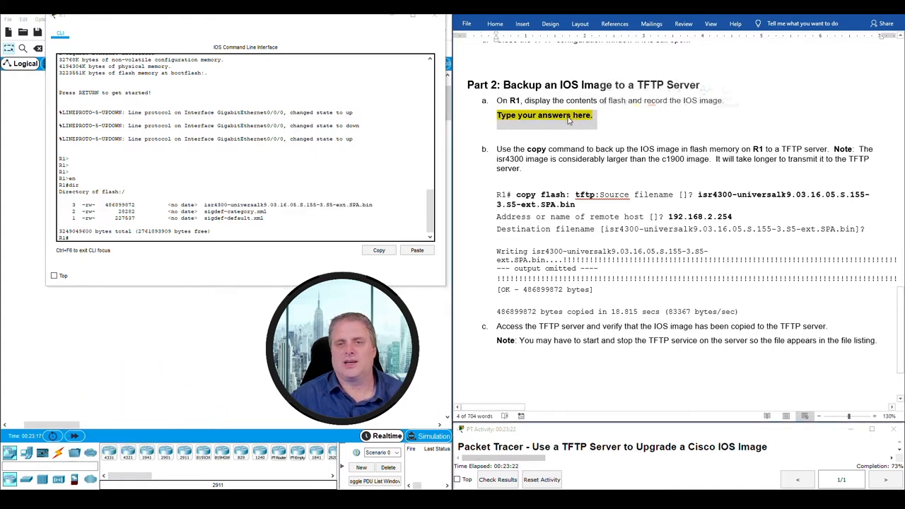
pyautogui.rightClick(544, 116)
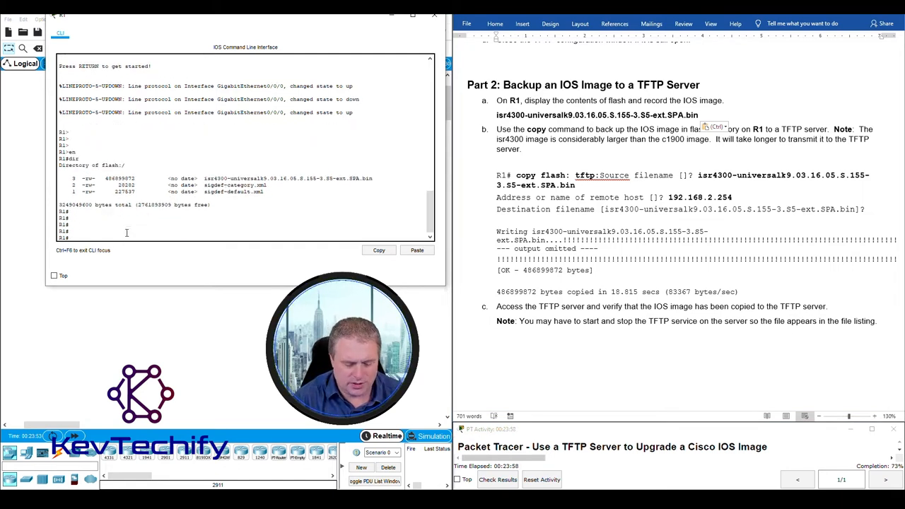
# - On R1, copy flash: tftp: with source isr4300-universalk9.03.16.05.S.155-3.S5-ext.SPA.bin to server 192.168.2.254
pyautogui.write('copy')
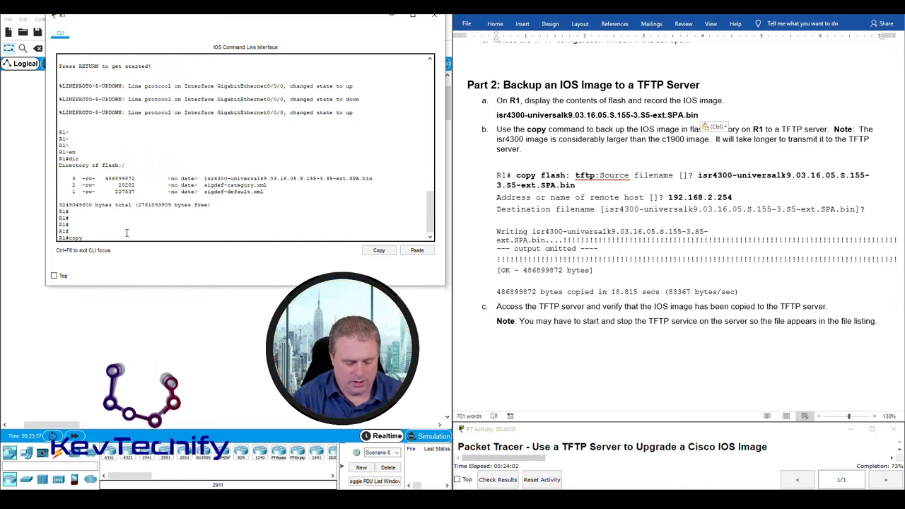
pyautogui.write('fl')
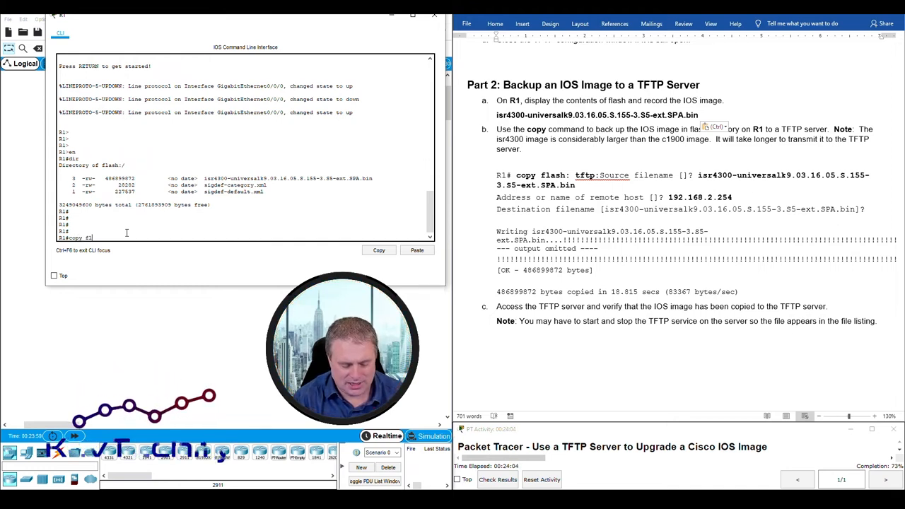
pyautogui.write('ash:')
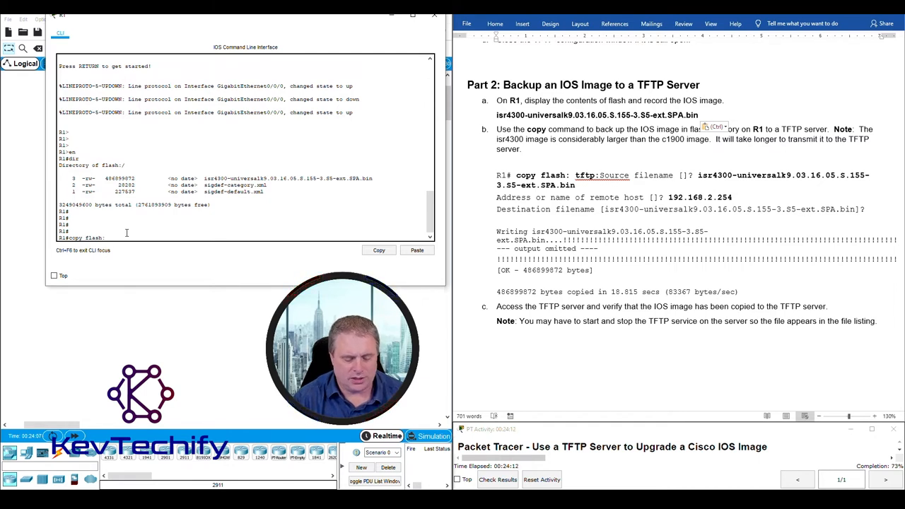
pyautogui.write('tftp:')
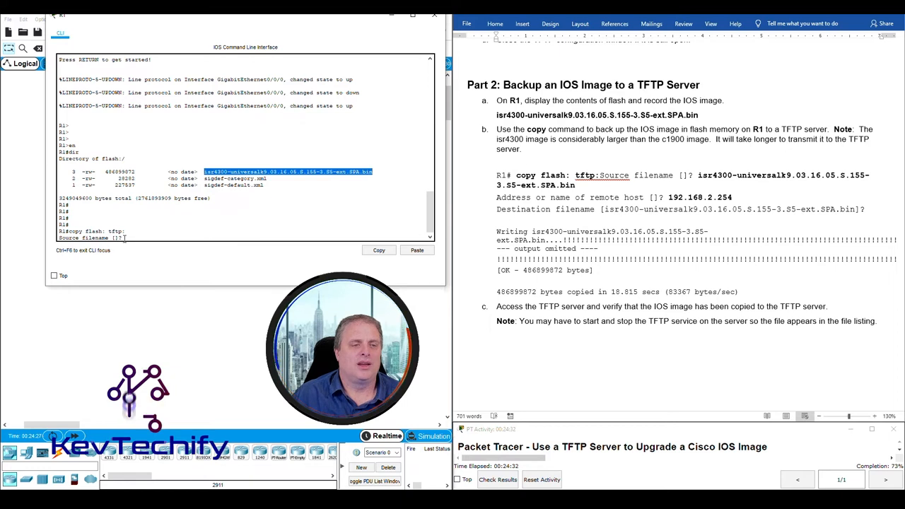
pyautogui.write('isr4300-universalk9.03.16.05.S.155-3.S5-ext.SPA.bin')
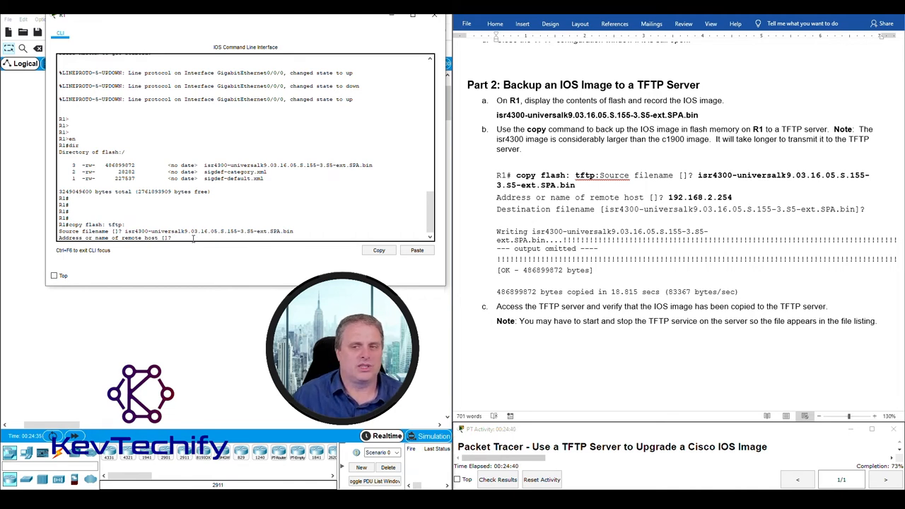
pyautogui.write('192')
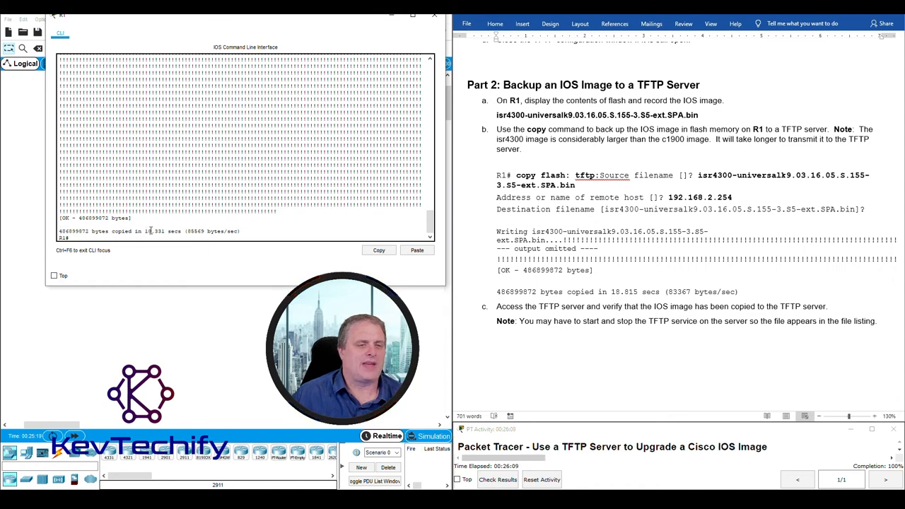
# - After the 486899872-byte transfer completes, bring up the TFTP Server device
pyautogui.doubleClick(150, 230)
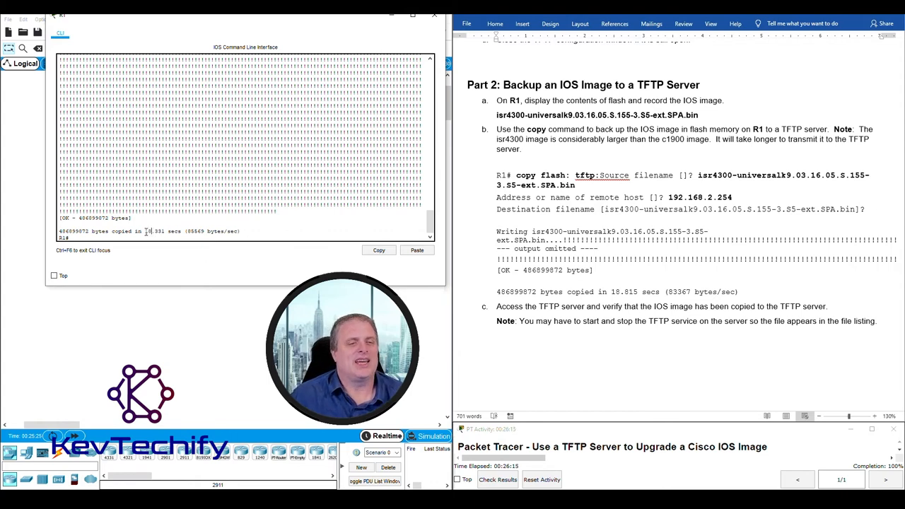
pyautogui.doubleClick(152, 231)
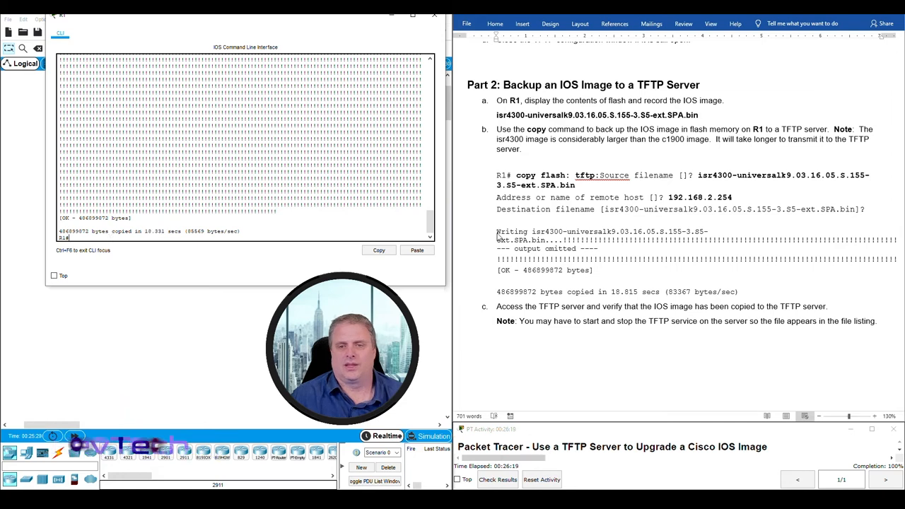
pyautogui.scroll(-3)
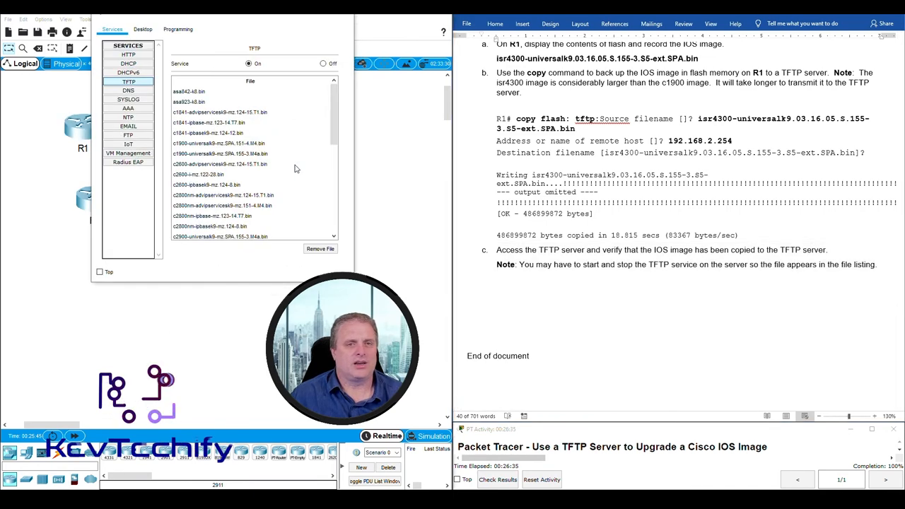
# - Toggle the TFTP service Off then On to refresh its file list
pyautogui.scroll(-3)
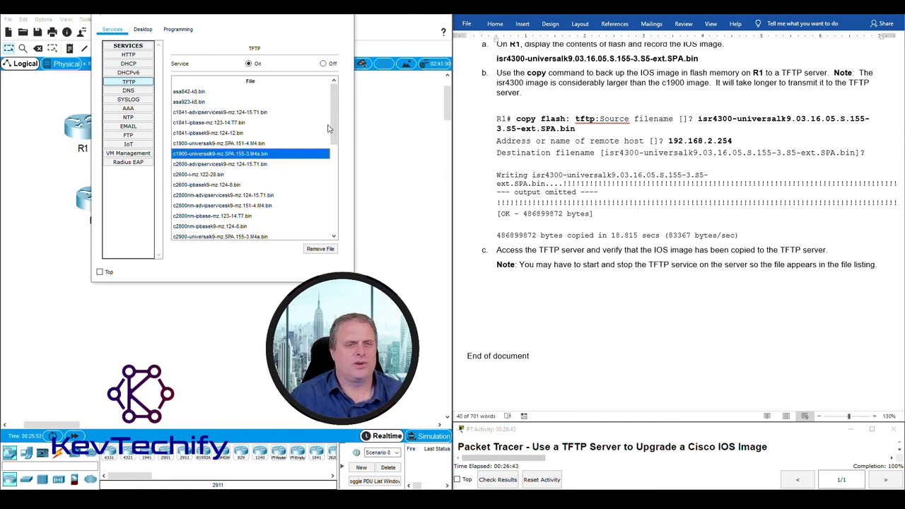
pyautogui.scroll(-3)
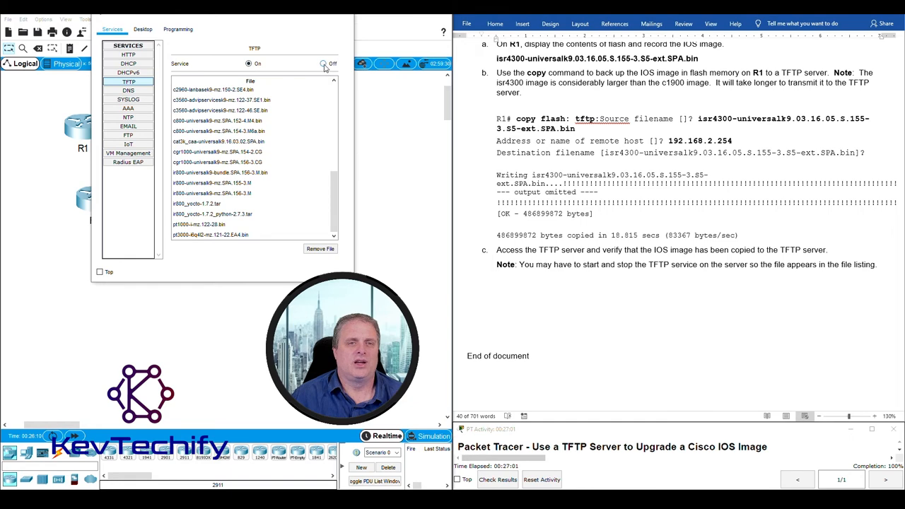
pyautogui.click(322, 64)
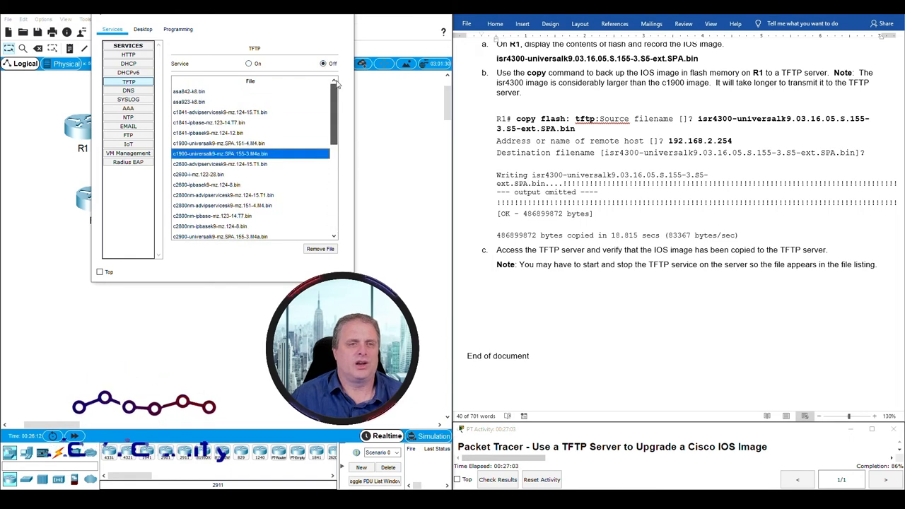
pyautogui.click(249, 64)
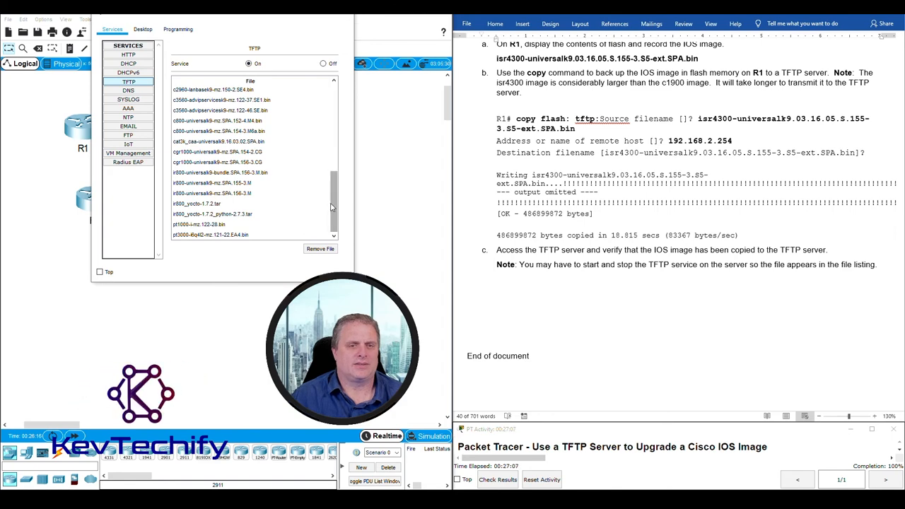
# - Locate the backed-up isr4300-universalk9.03.16.05.S.155-3.S5-ext.SPA.bin image in the server's file list
pyautogui.scroll(-3)
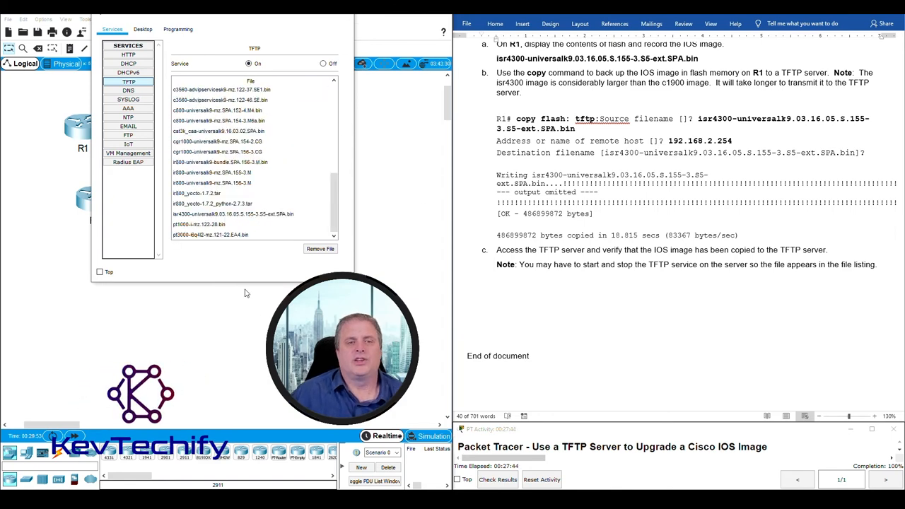
pyautogui.click(251, 213)
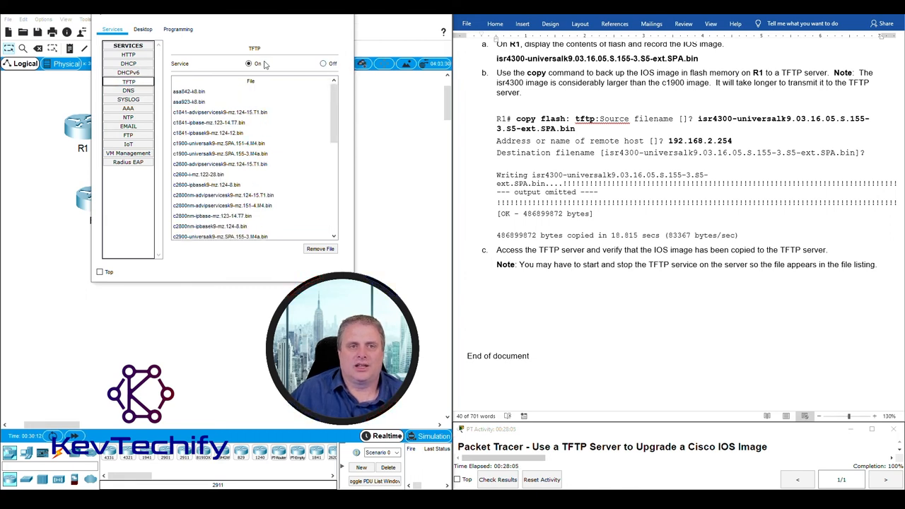
pyautogui.scroll(-3)
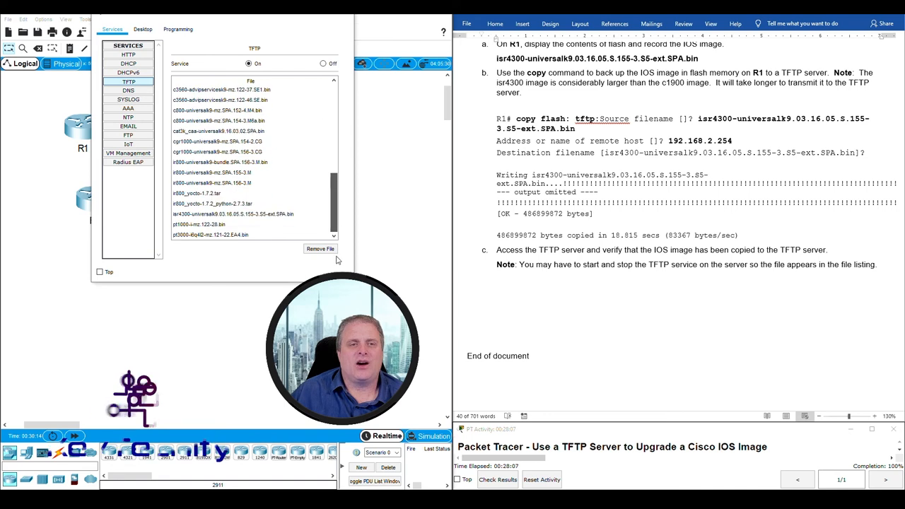
pyautogui.click(248, 213)
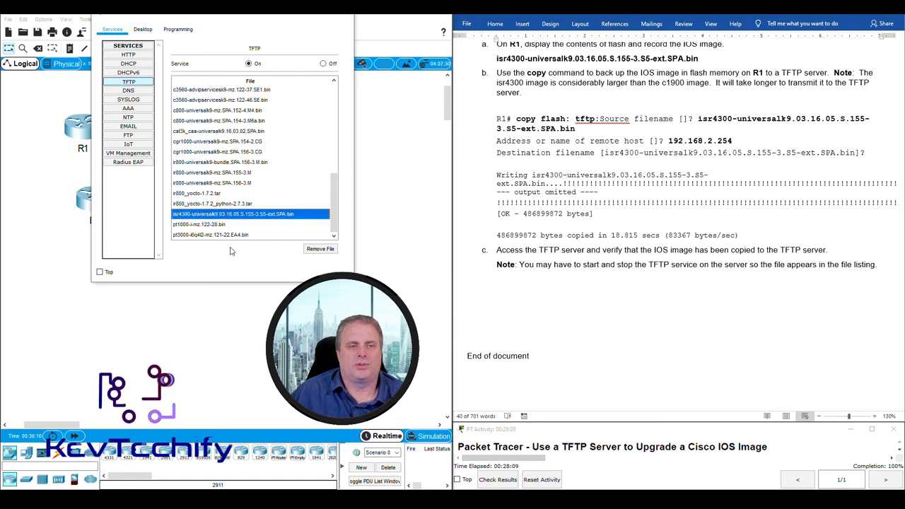